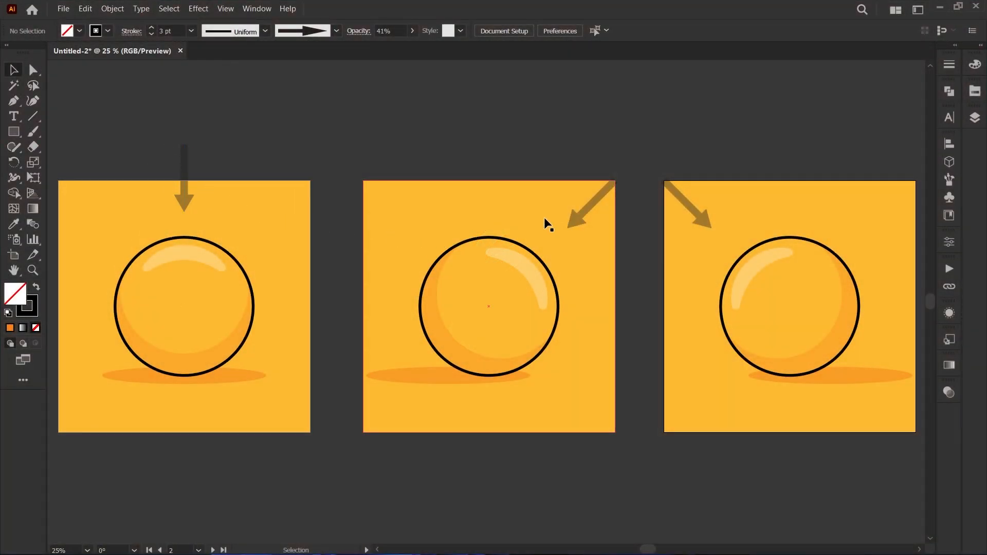
pyautogui.moveTo(800, 212)
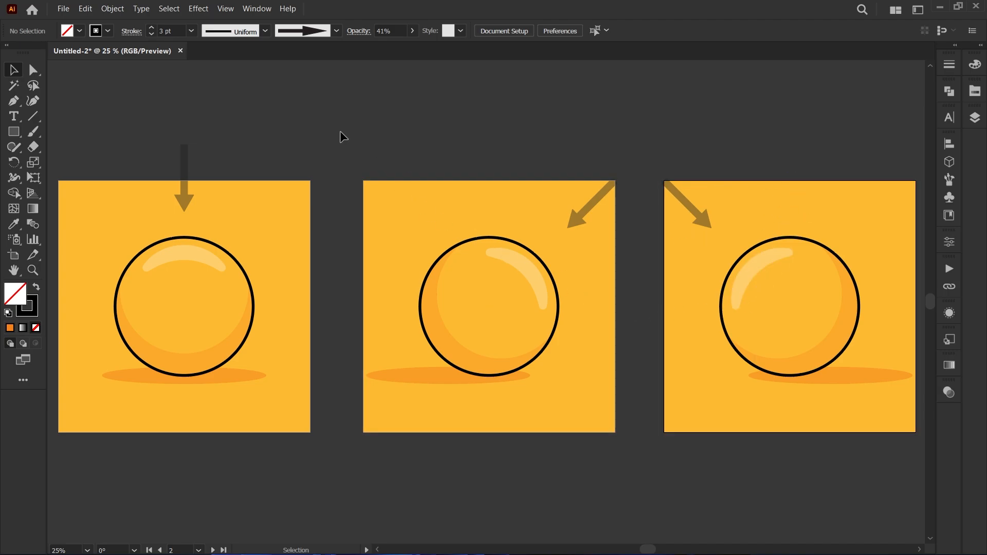
pyautogui.moveTo(358, 116)
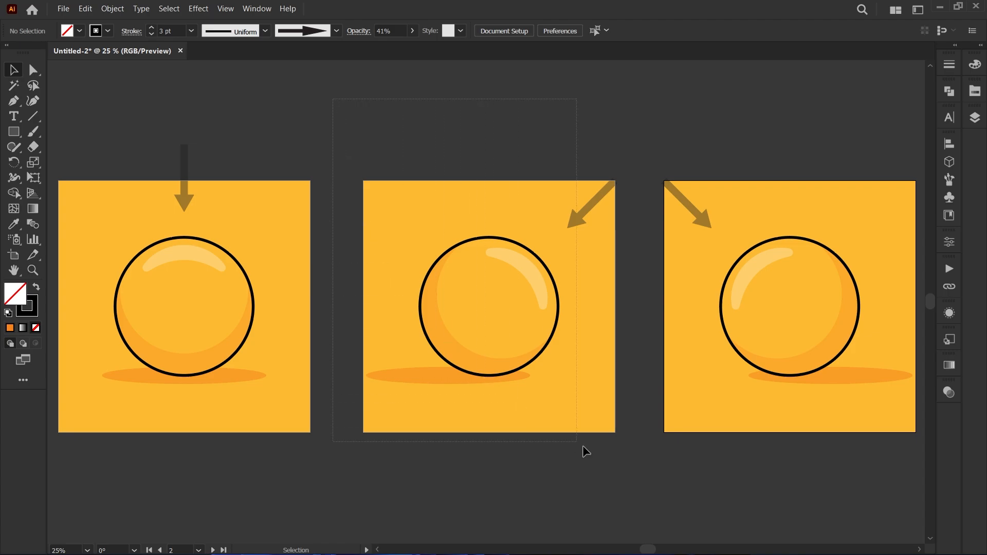
# Step: Rename Layer 1 to Outline in the Layers panel
pyautogui.click(487, 306)
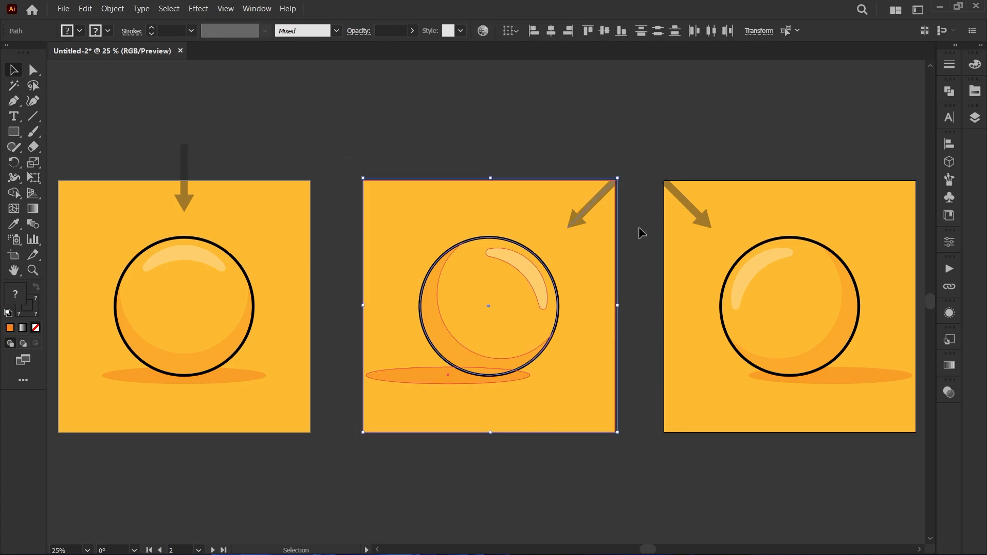
pyautogui.moveTo(524, 263)
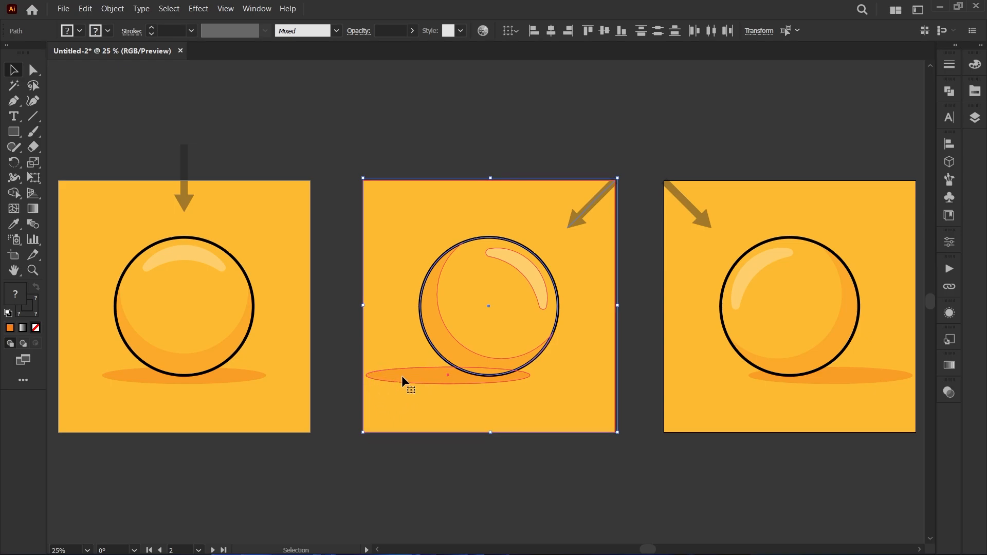
pyautogui.moveTo(664, 155)
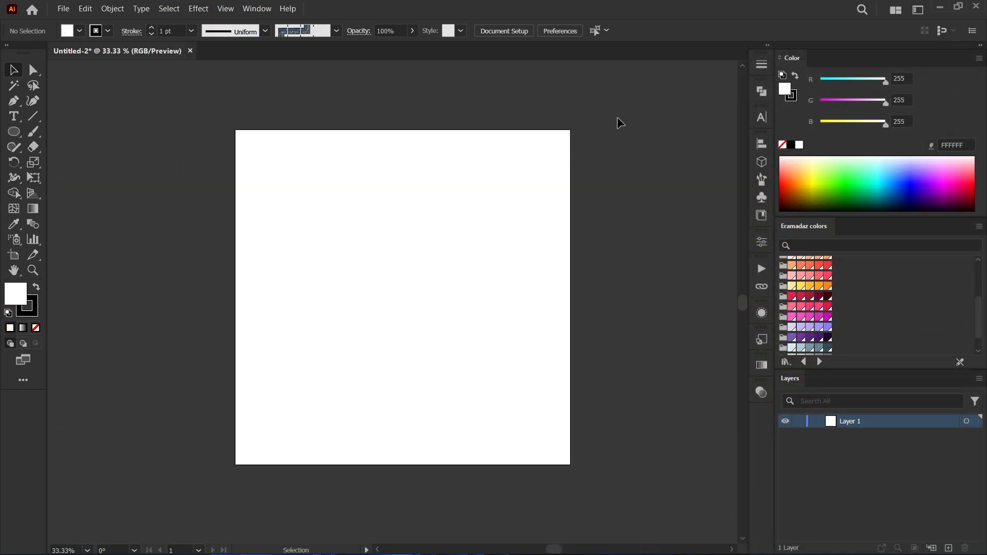
pyautogui.moveTo(218, 111)
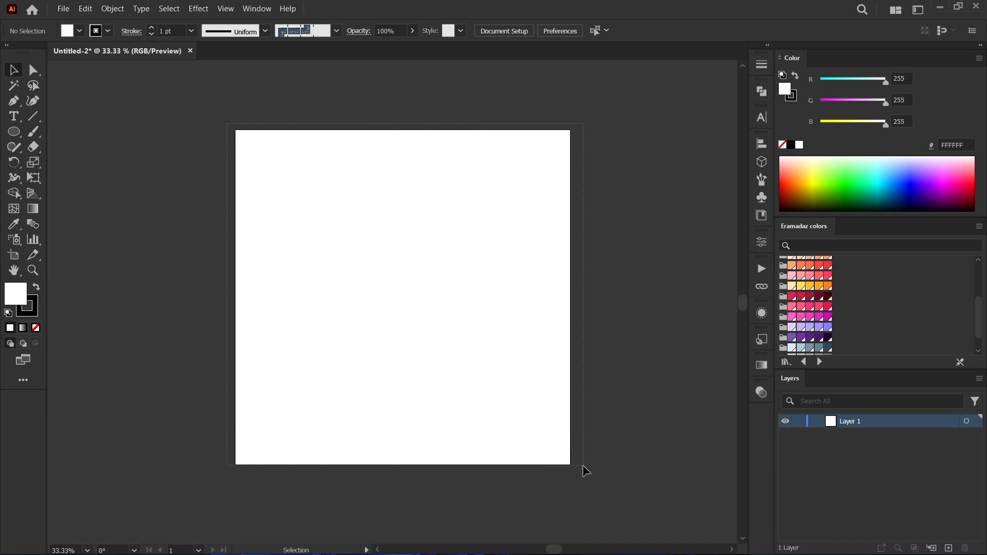
pyautogui.moveTo(426, 272)
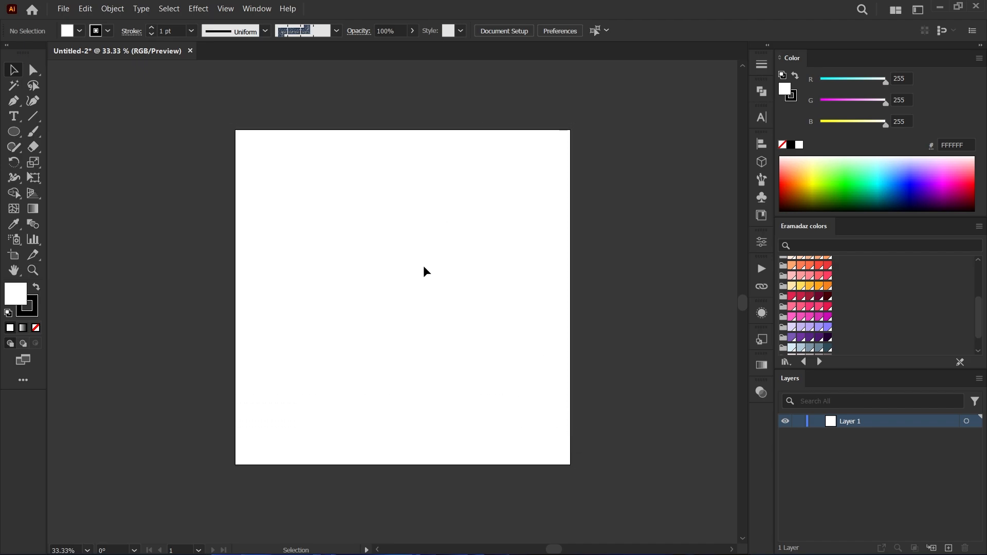
pyautogui.moveTo(441, 408)
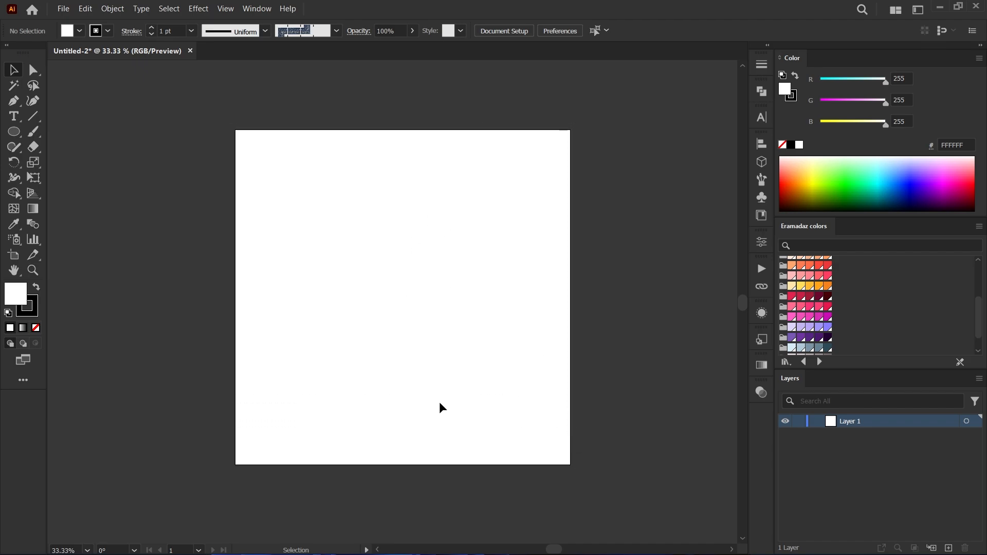
pyautogui.doubleClick(850, 420)
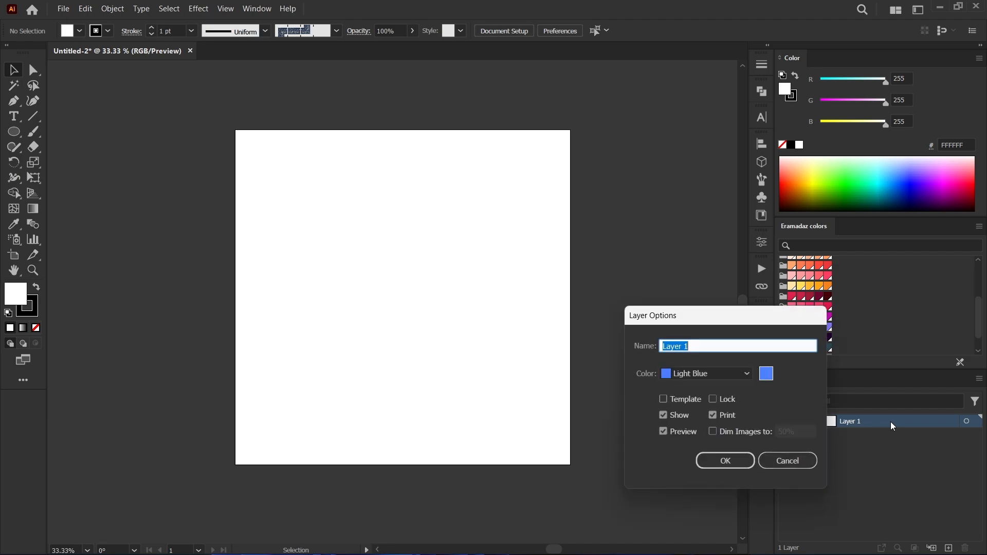
pyautogui.click(724, 460)
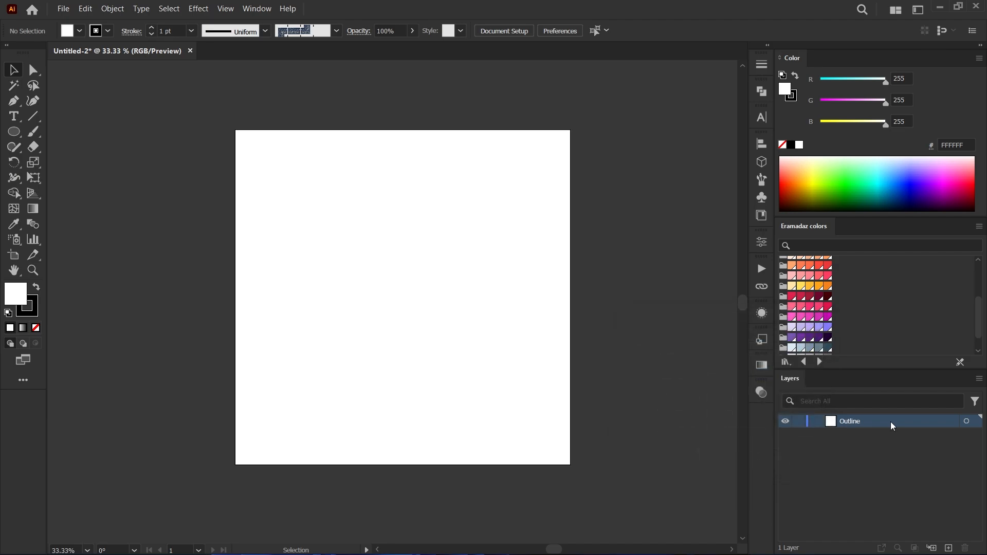
# Step: Add a second layer named Colour and make Outline the active drawing layer
pyautogui.click(949, 548)
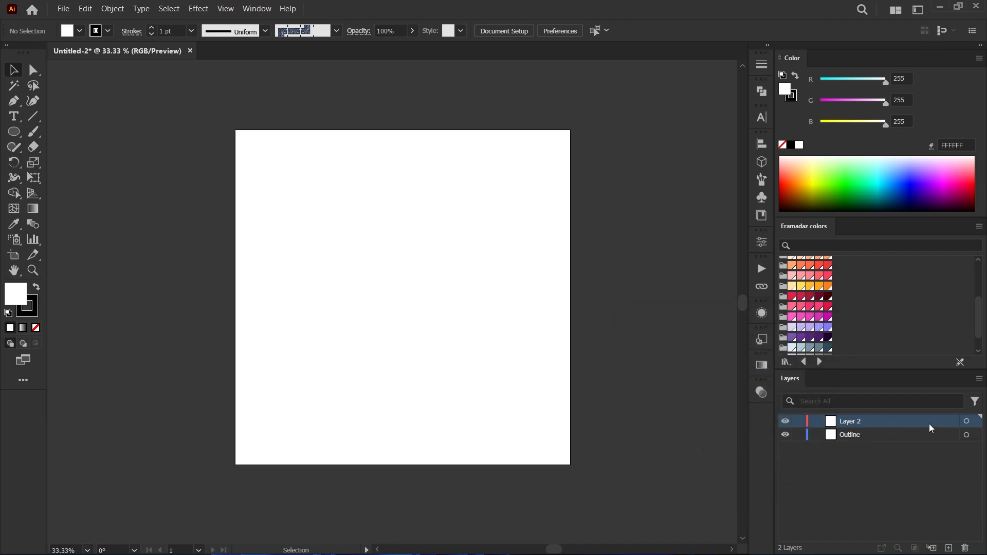
pyautogui.doubleClick(851, 420)
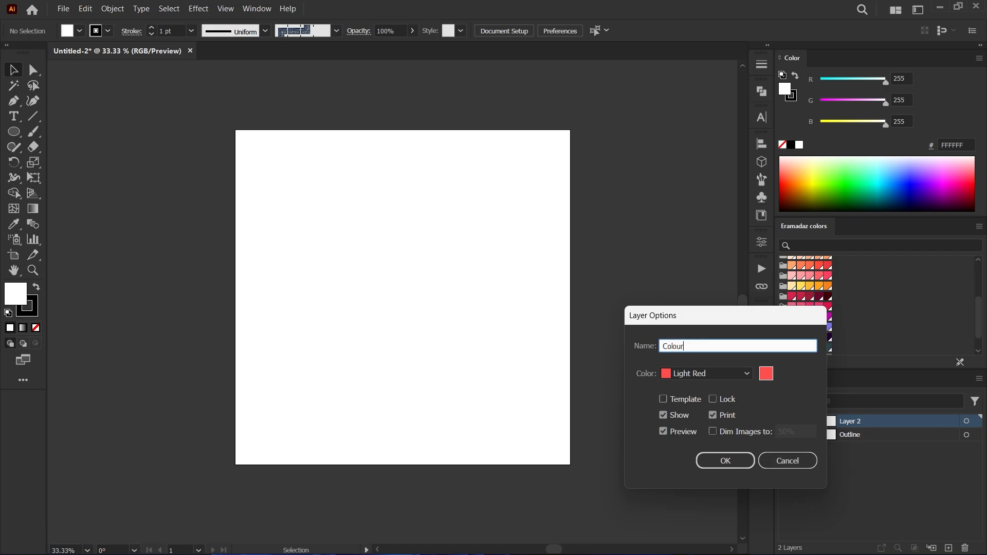
pyautogui.click(723, 461)
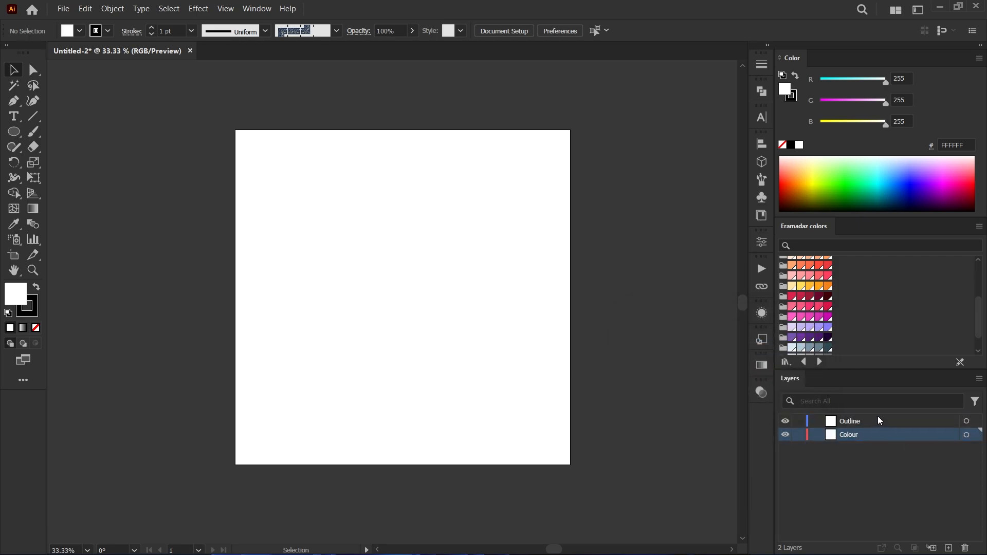
pyautogui.click(850, 421)
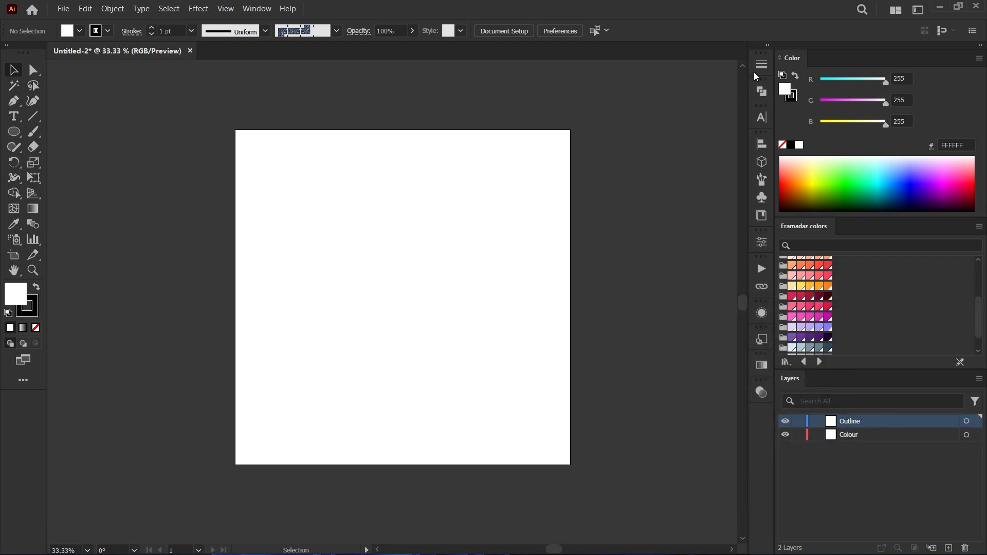
# Step: Draw a circle with no fill and a black 10 pt stroke using the Ellipse tool
pyautogui.click(131, 31)
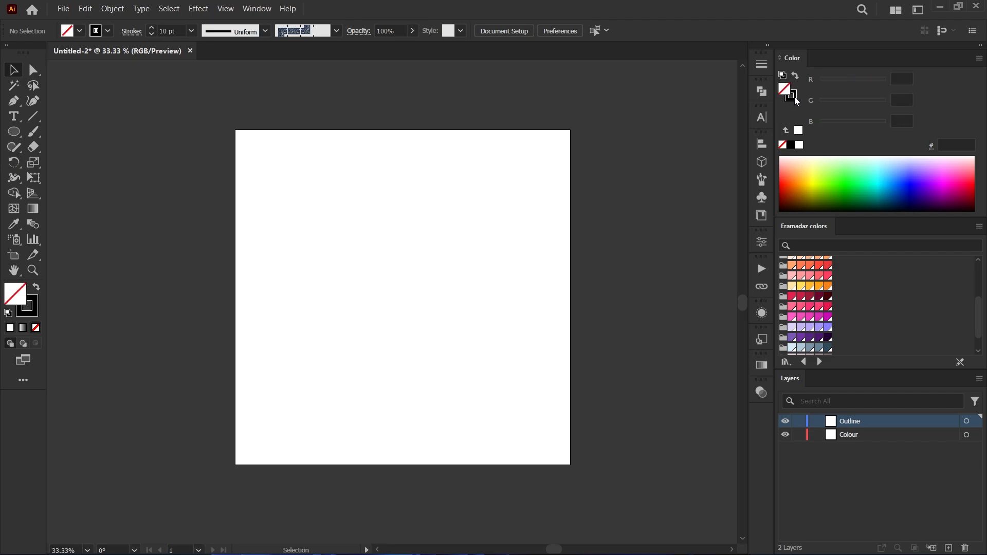
pyautogui.click(791, 92)
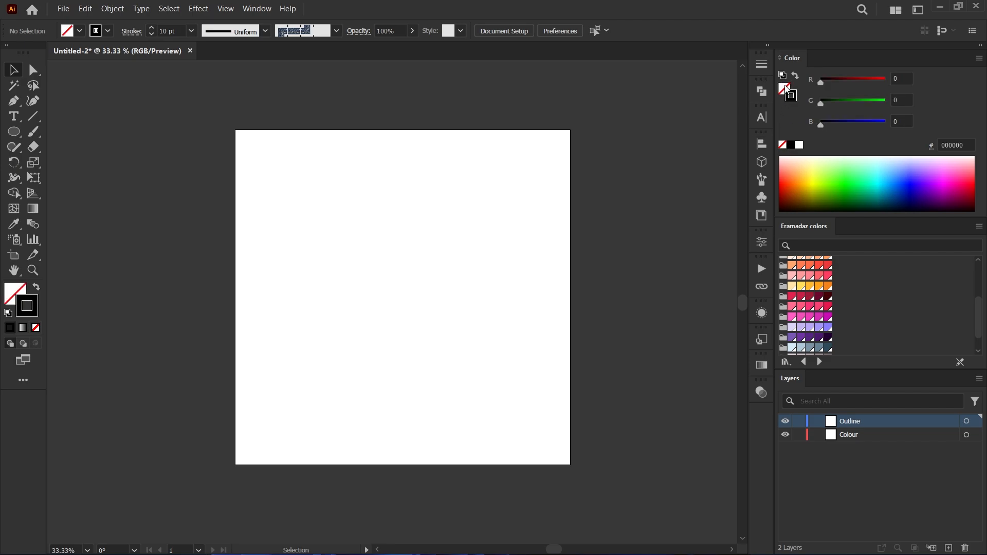
pyautogui.click(13, 131)
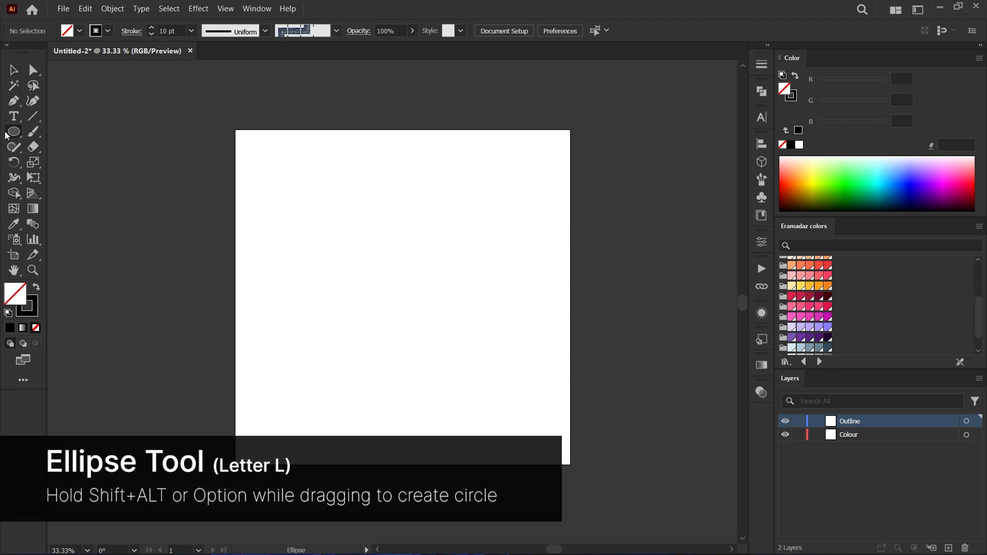
pyautogui.moveTo(80, 163)
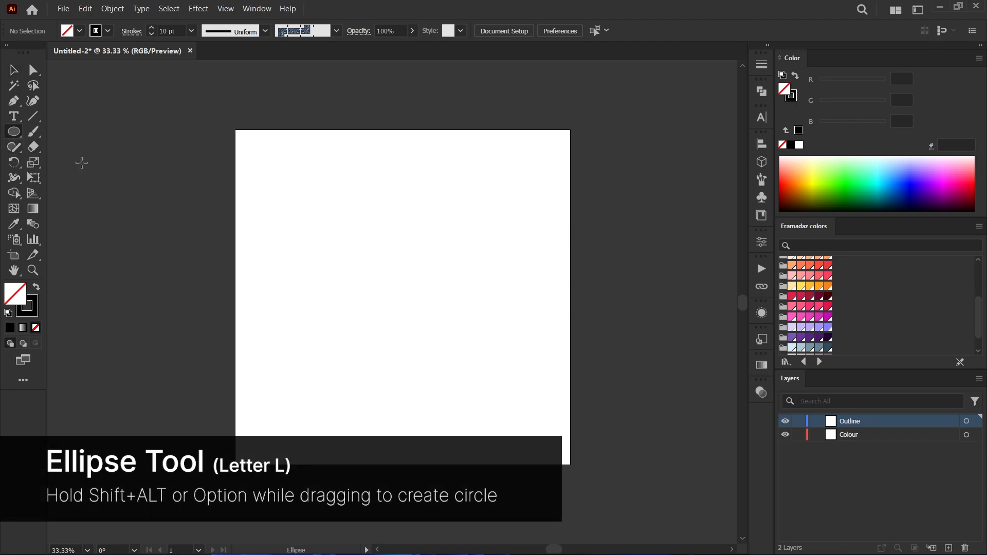
pyautogui.moveTo(405, 296)
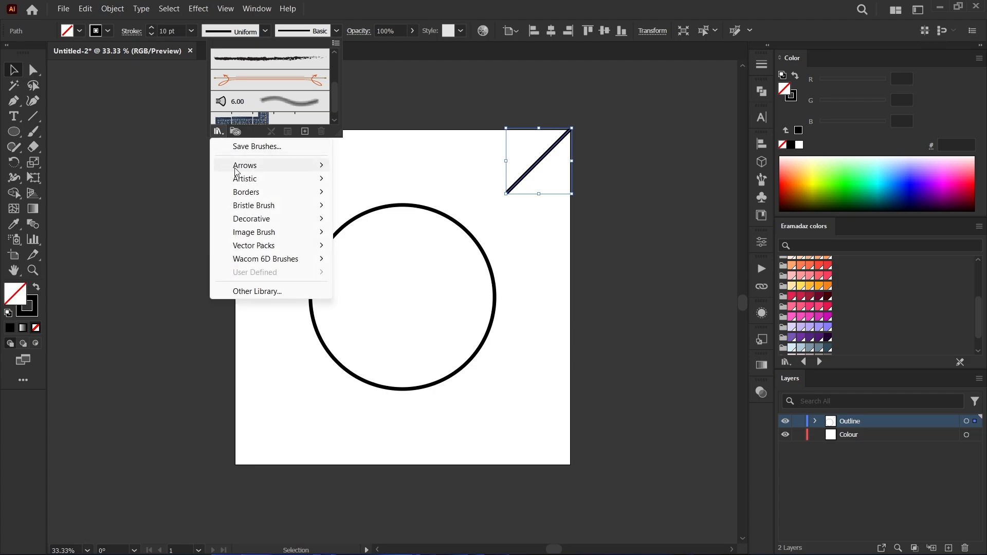
# Step: Turn the diagonal line into a grey Arrows_Standard arrow pointing at the circle
pyautogui.click(245, 165)
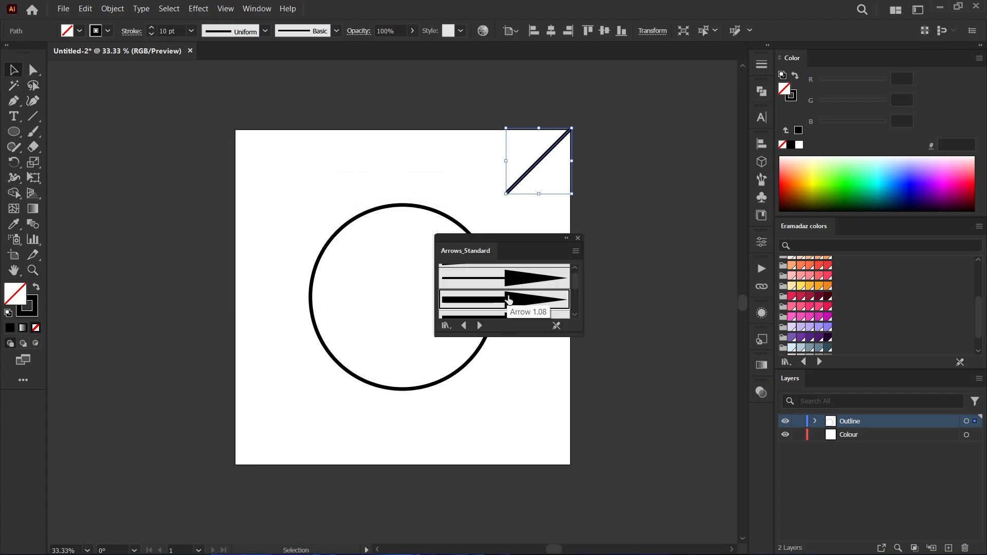
pyautogui.click(507, 299)
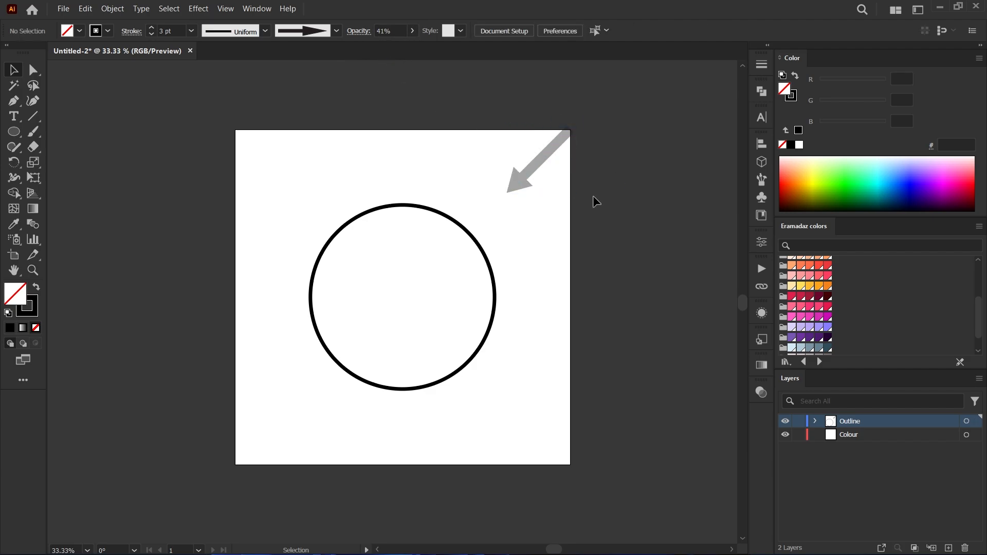
pyautogui.moveTo(484, 252)
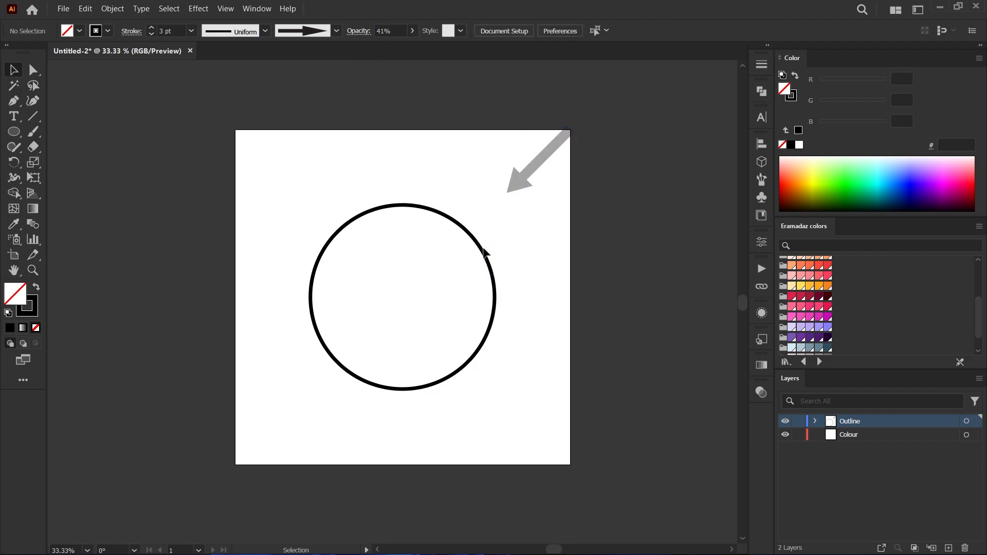
# Step: Move the circle artwork onto the Colour layer and expand that layer
pyautogui.click(967, 420)
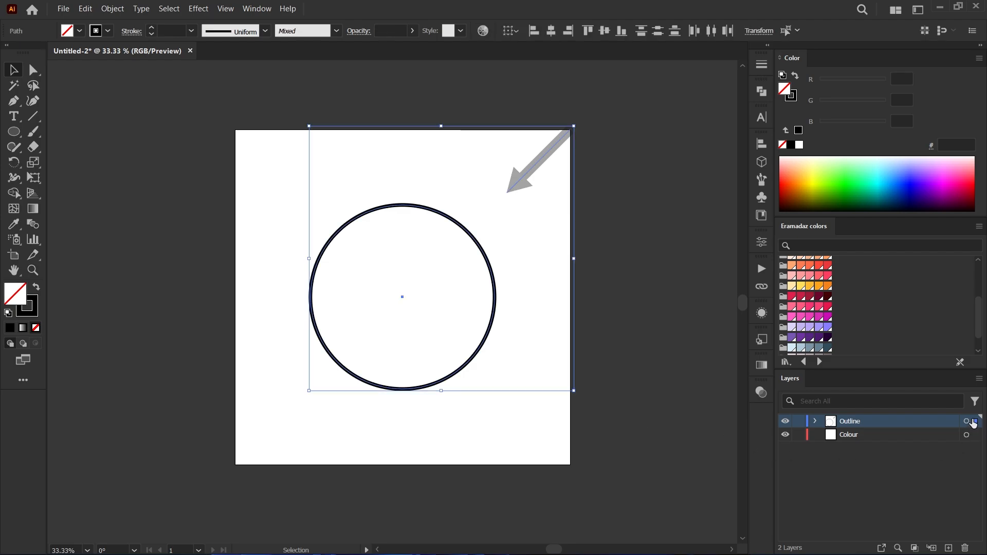
pyautogui.click(974, 433)
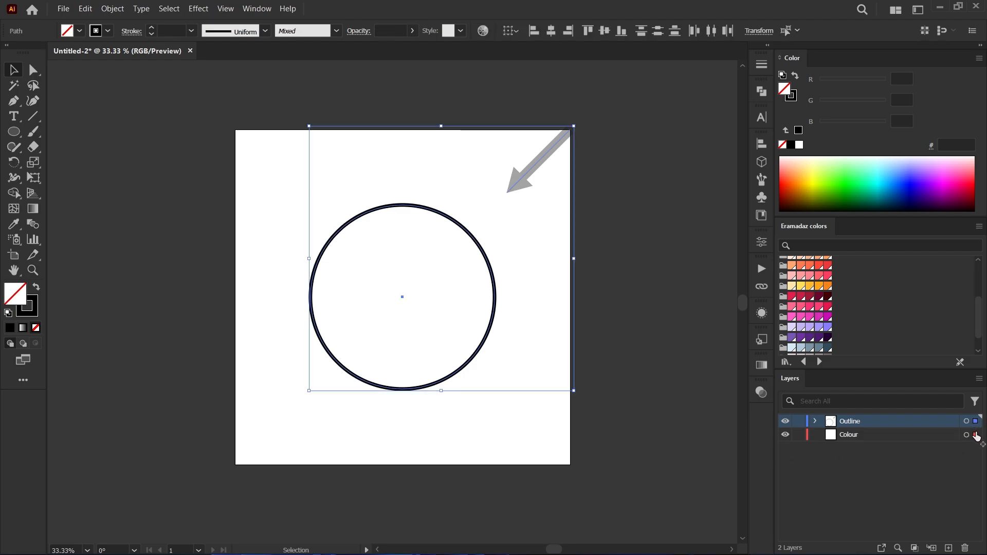
pyautogui.click(849, 434)
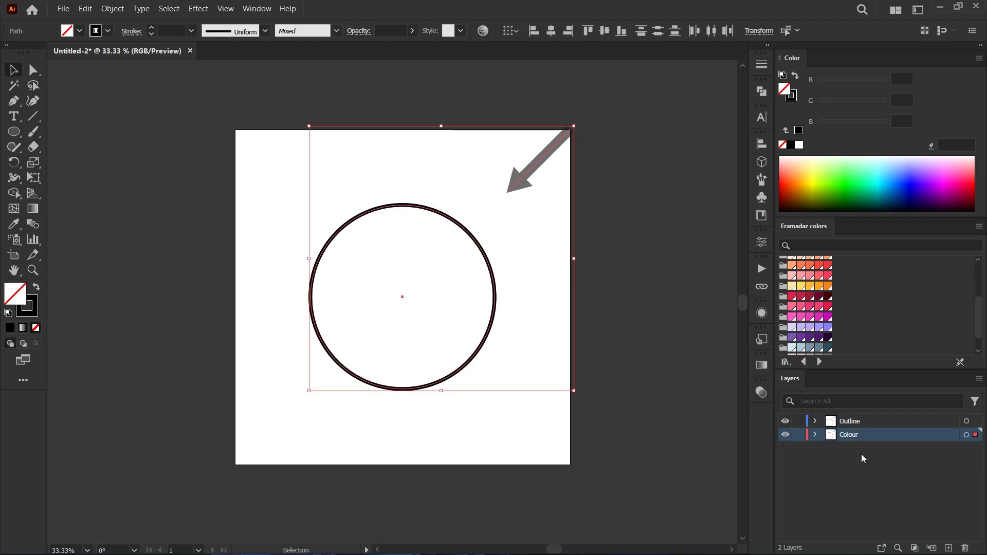
pyautogui.click(815, 434)
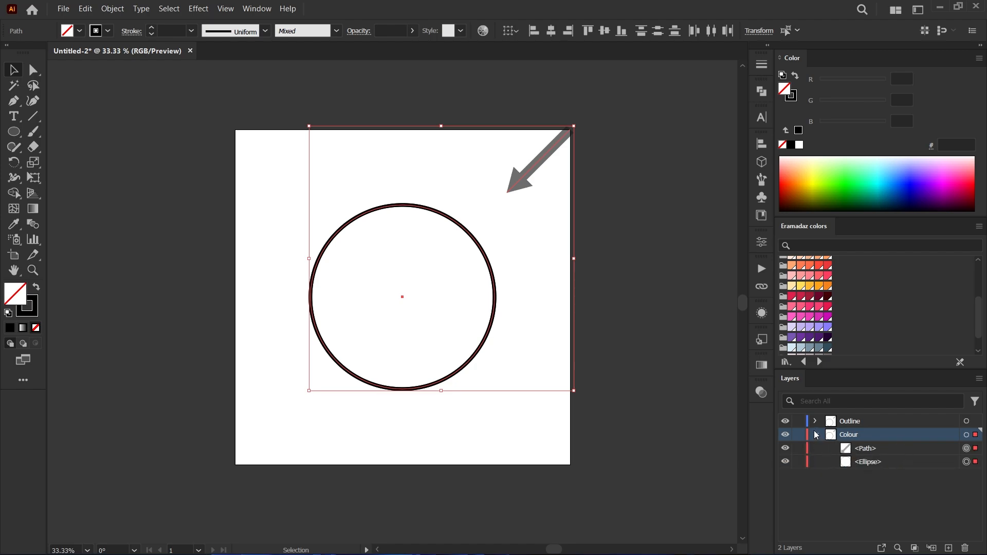
# Step: Lock the Outline layer and remove the extra path from Colour
pyautogui.click(815, 421)
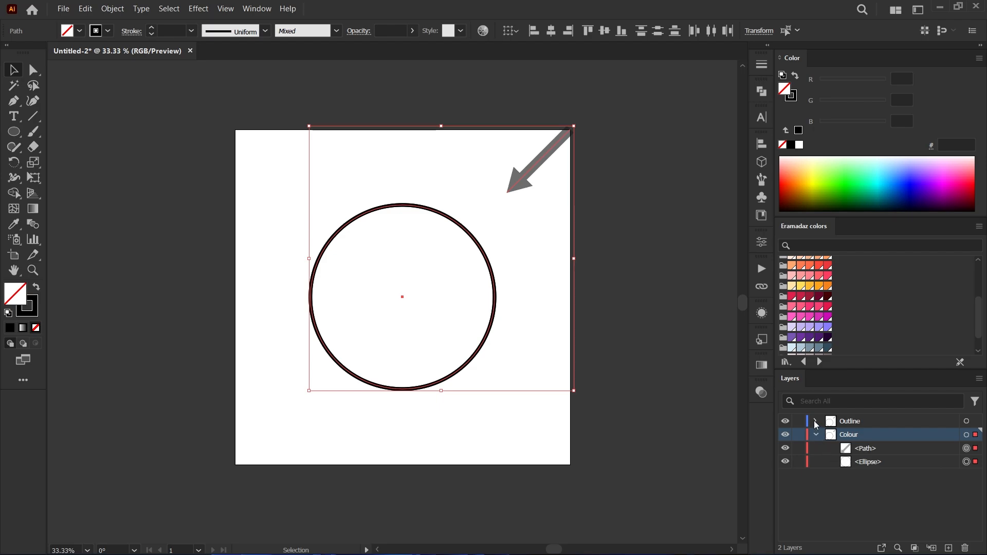
pyautogui.click(815, 421)
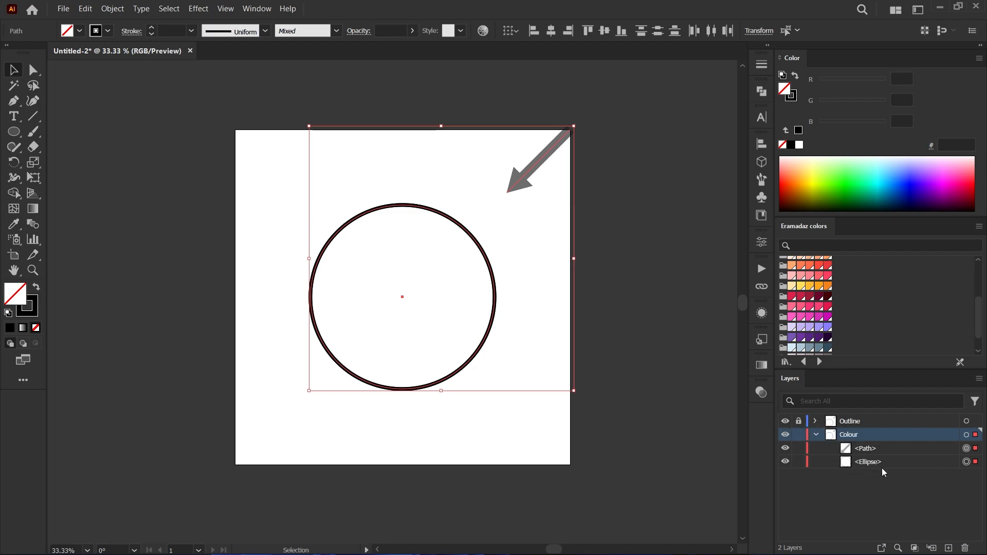
pyautogui.click(976, 448)
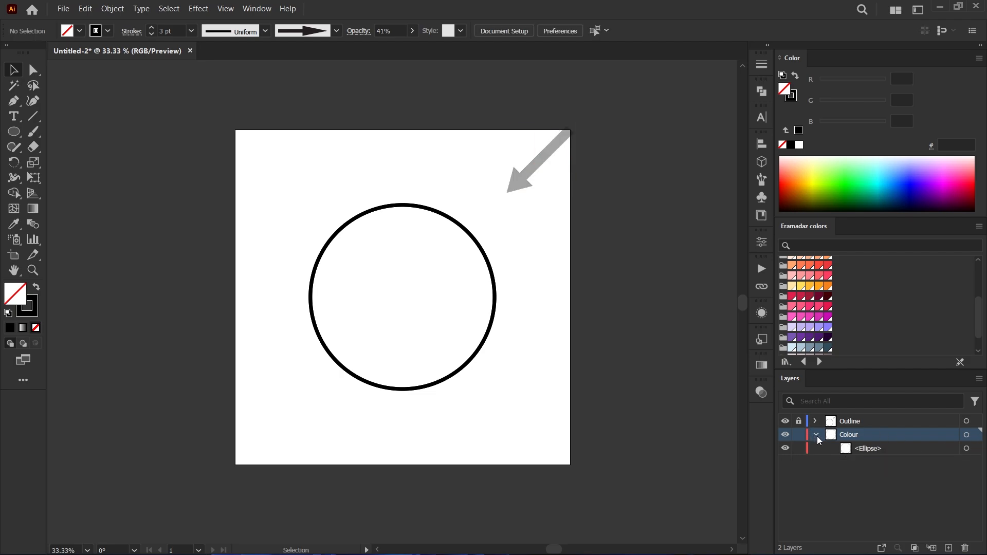
# Step: Fill the Colour-layer circle with the yellow swatch (R254 G186 B49), stroke none
pyautogui.click(817, 433)
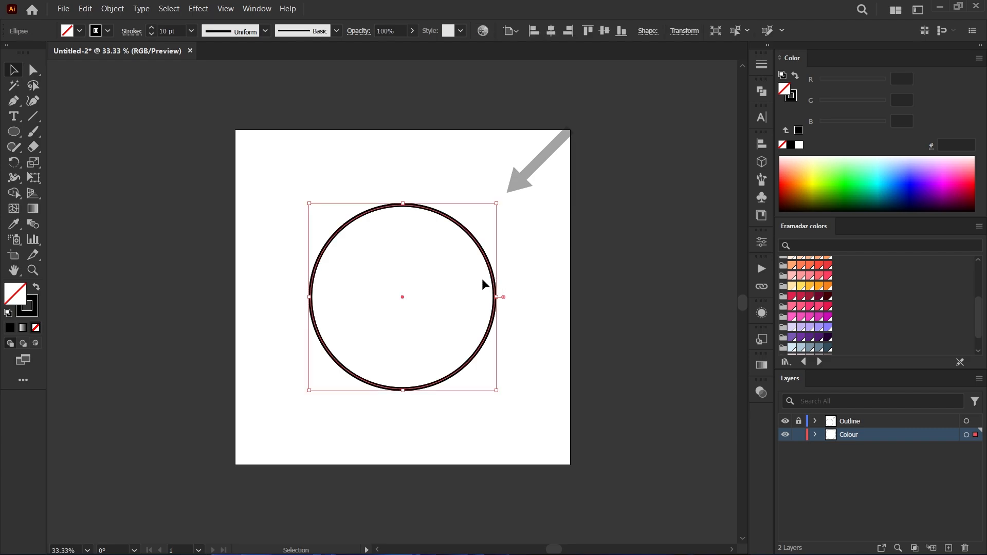
pyautogui.moveTo(803, 100)
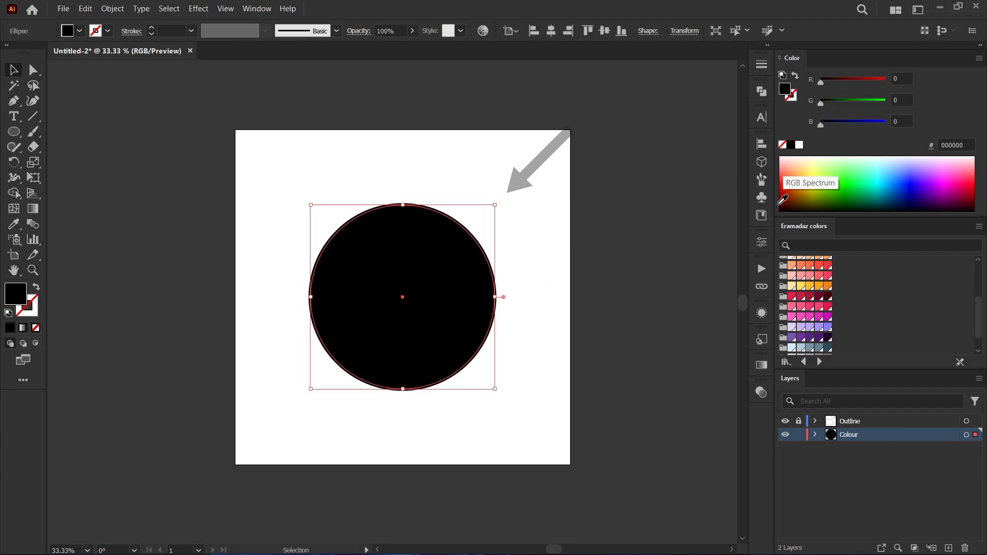
pyautogui.moveTo(808, 288)
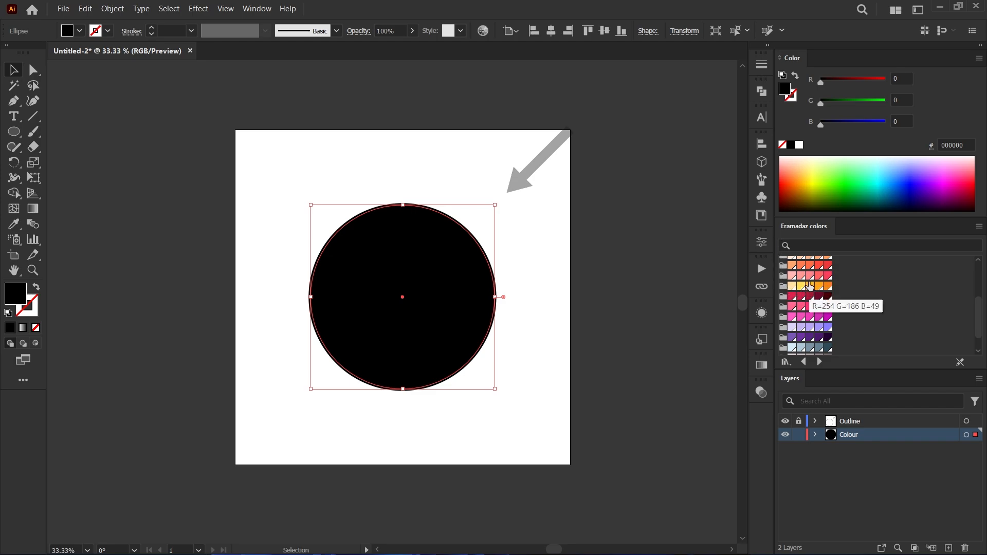
pyautogui.click(809, 286)
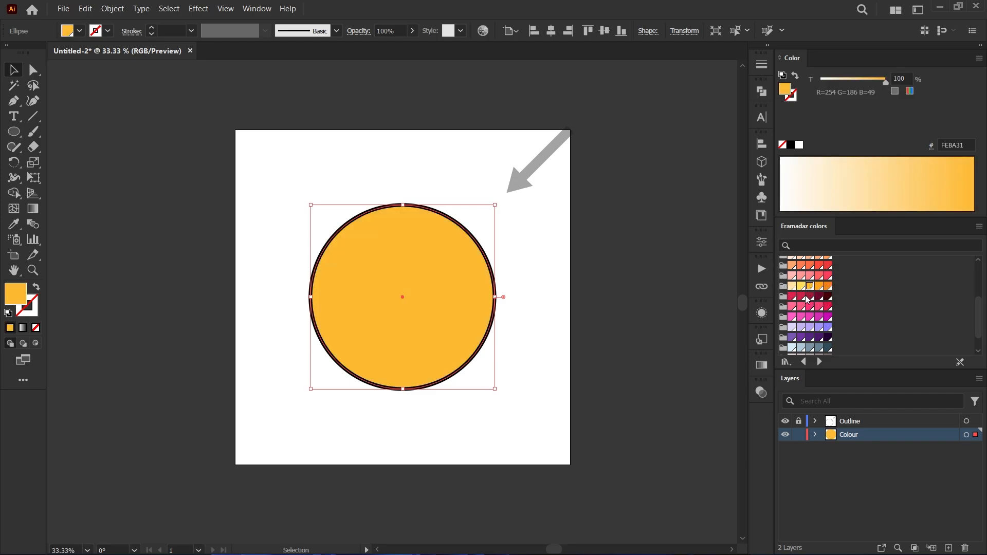
pyautogui.moveTo(598, 131)
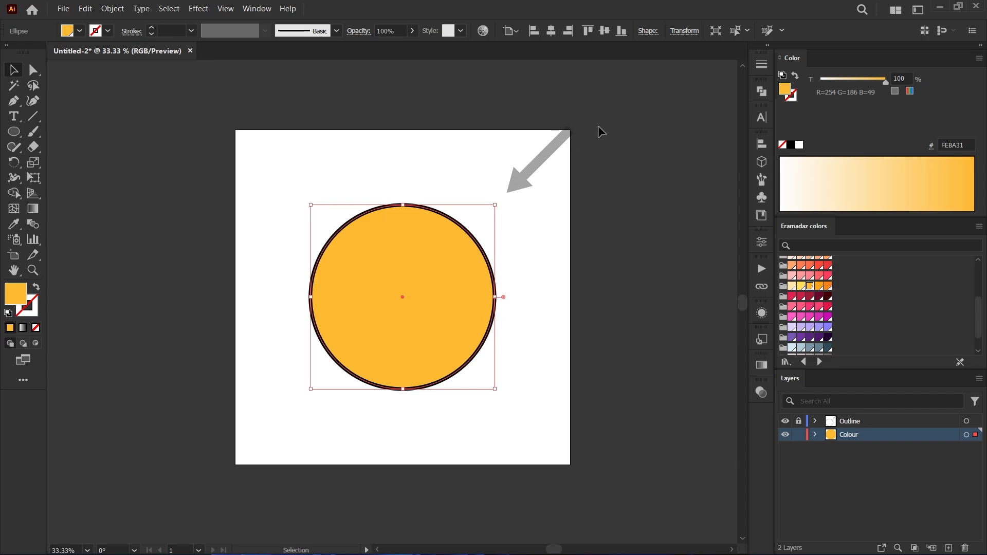
# Step: Paste a scaled-down copy of the circle in front with a 1 pt pale yellow stroke and no fill
pyautogui.click(441, 237)
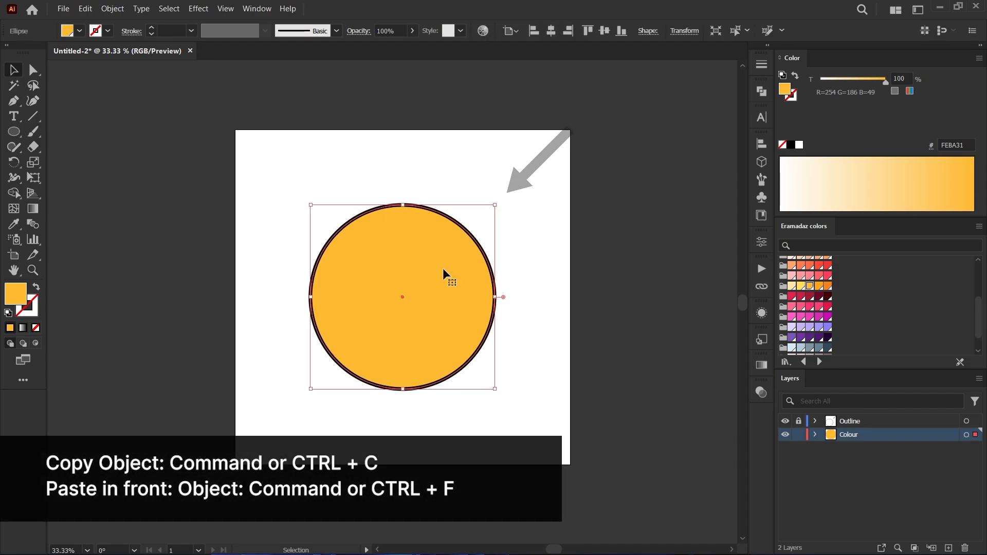
pyautogui.click(13, 86)
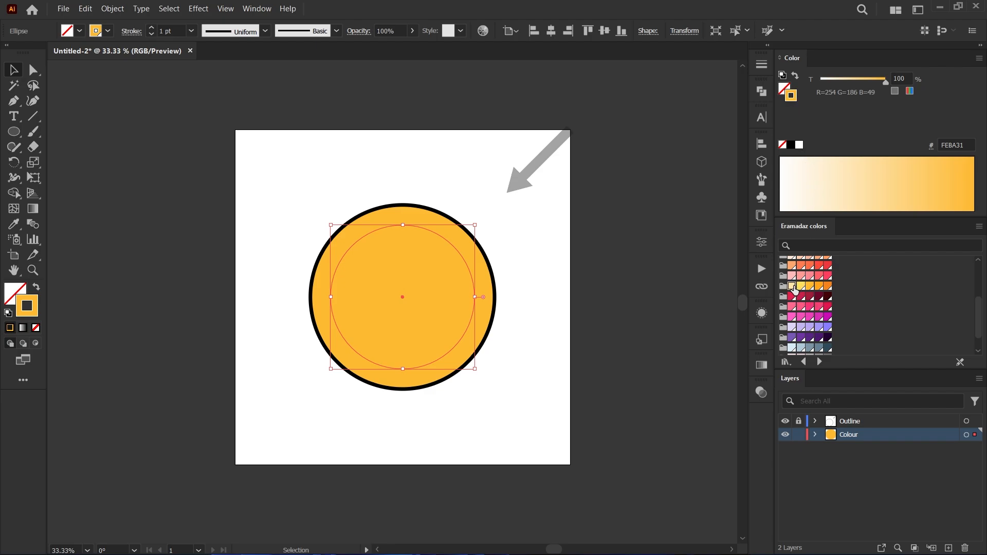
pyautogui.click(790, 285)
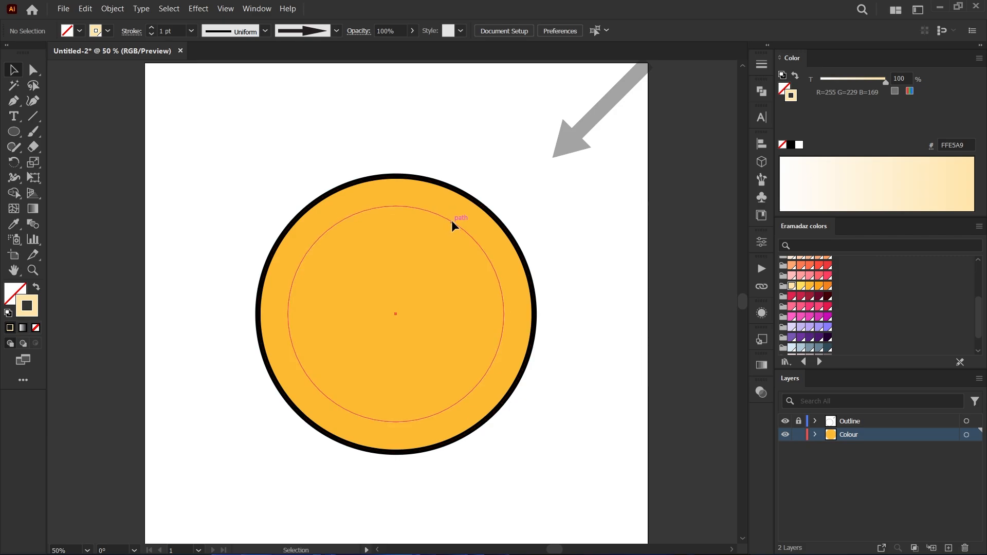
pyautogui.click(454, 225)
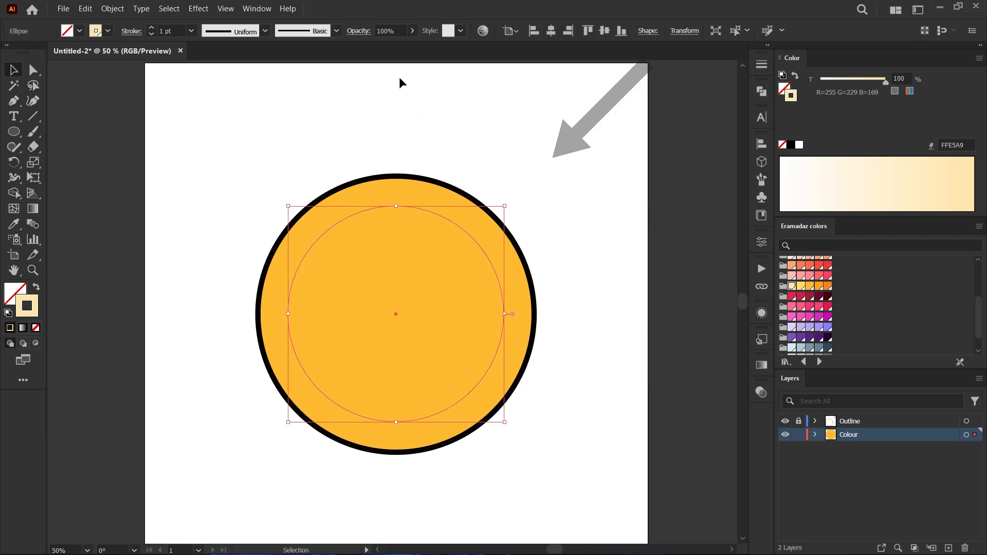
pyautogui.moveTo(330, 104)
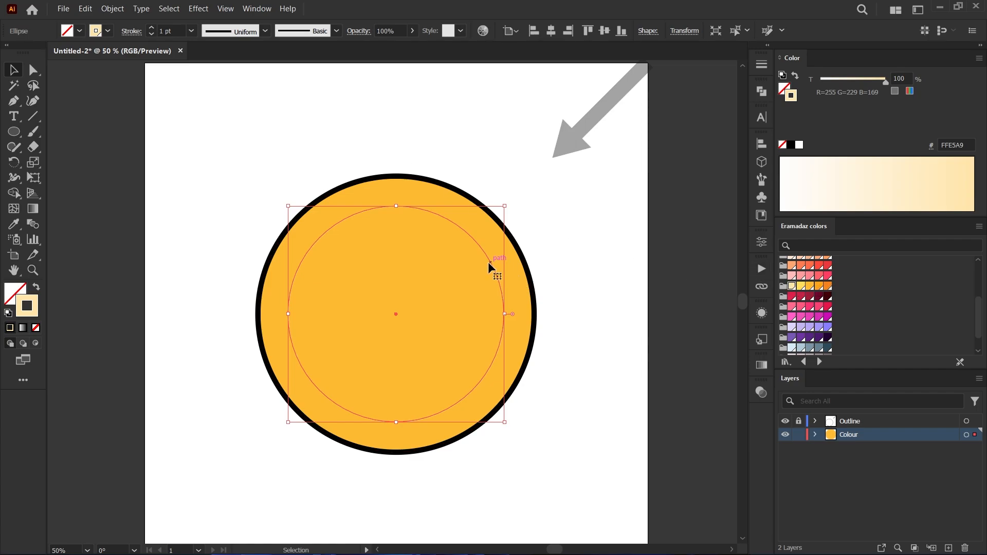
# Step: Trim the inner circle to its top-right arc and give it a thick tapered stroke profile
pyautogui.click(131, 31)
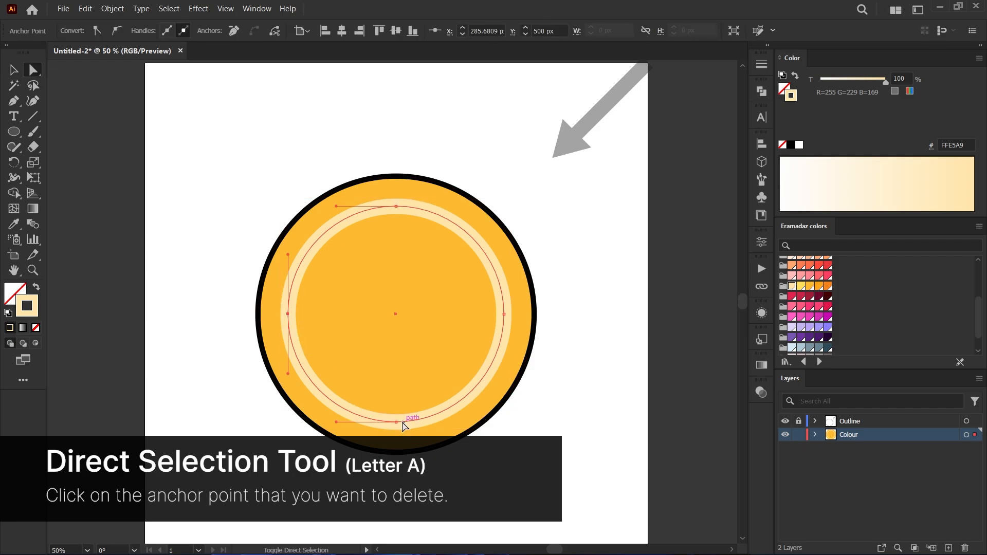
pyautogui.click(398, 421)
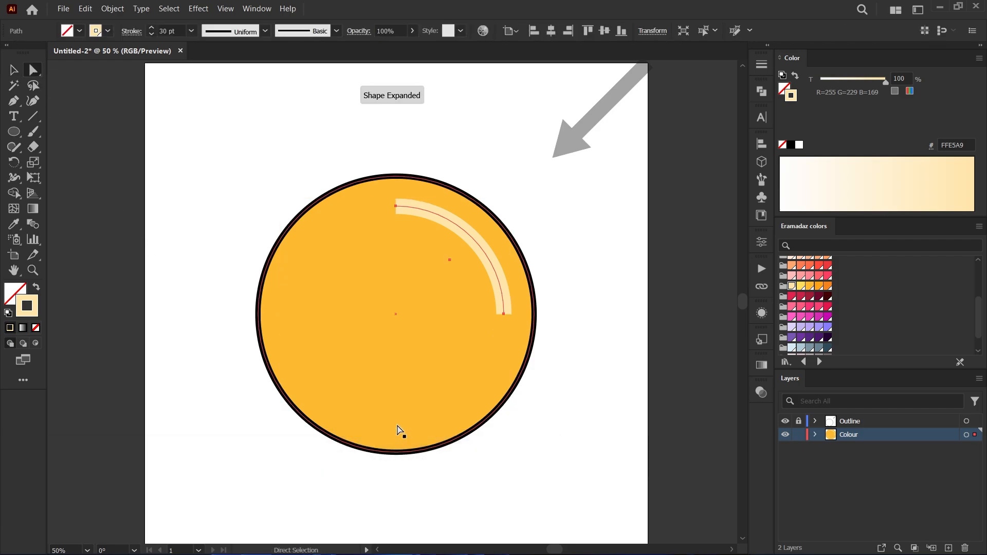
pyautogui.click(13, 70)
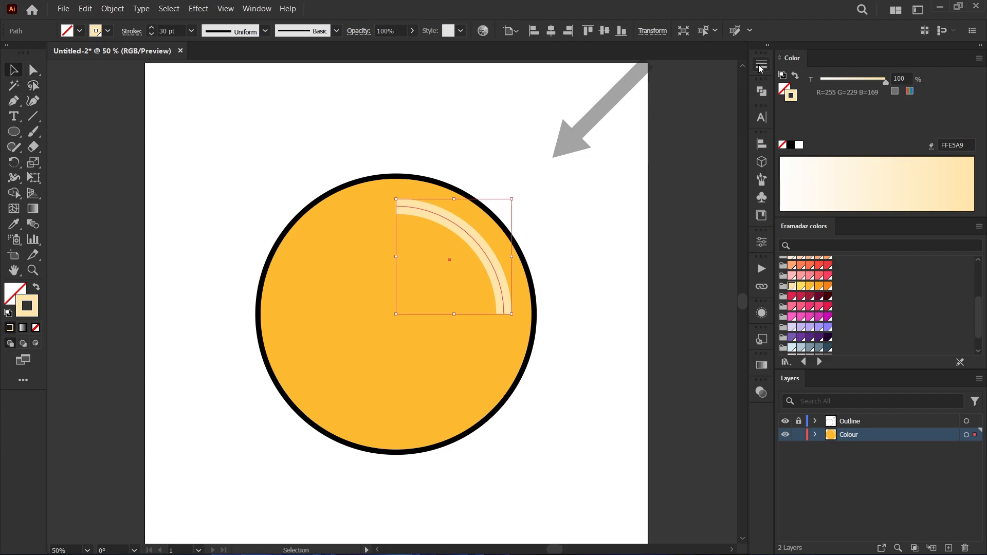
pyautogui.click(761, 65)
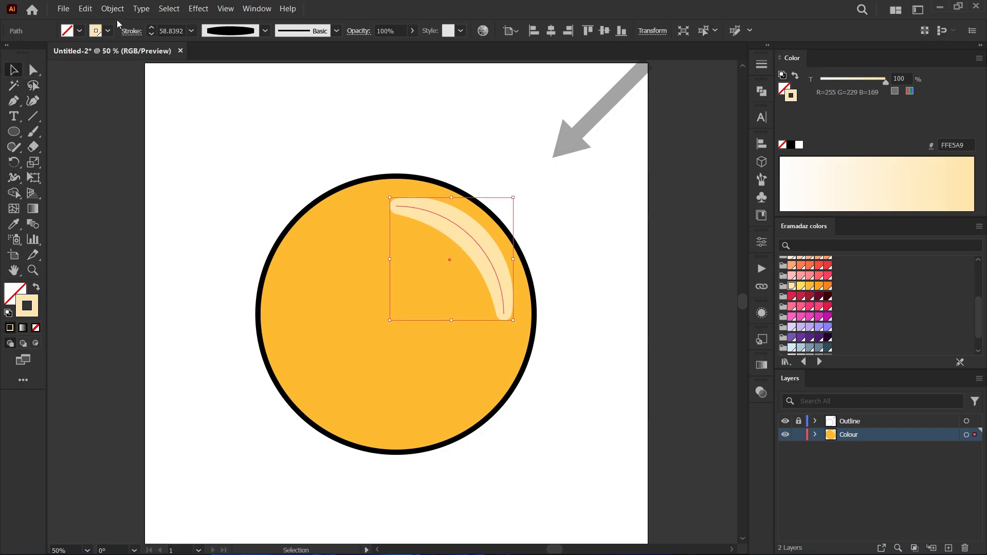
# Step: Convert the highlight stroke into a filled shape via Object > Path > Outline Stroke
pyautogui.click(112, 8)
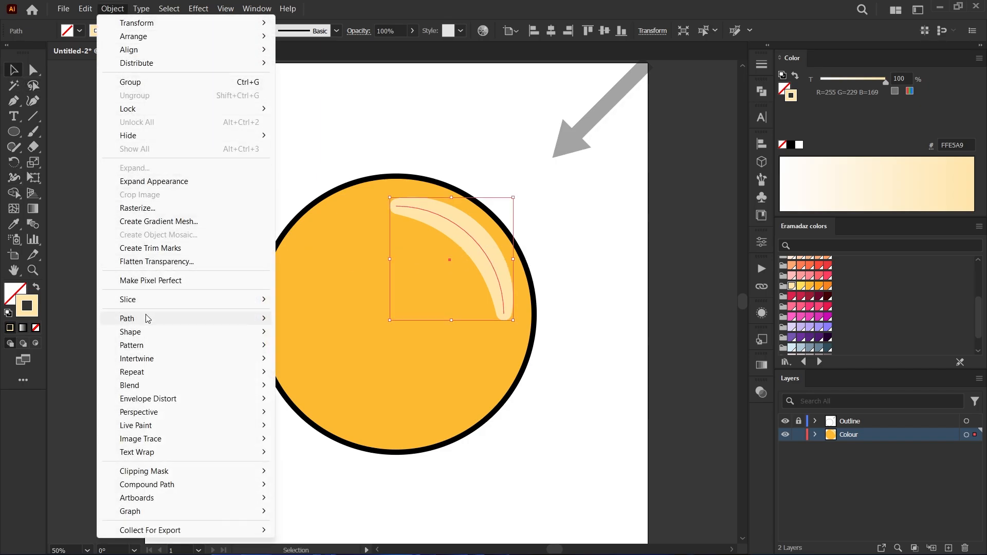
pyautogui.click(127, 317)
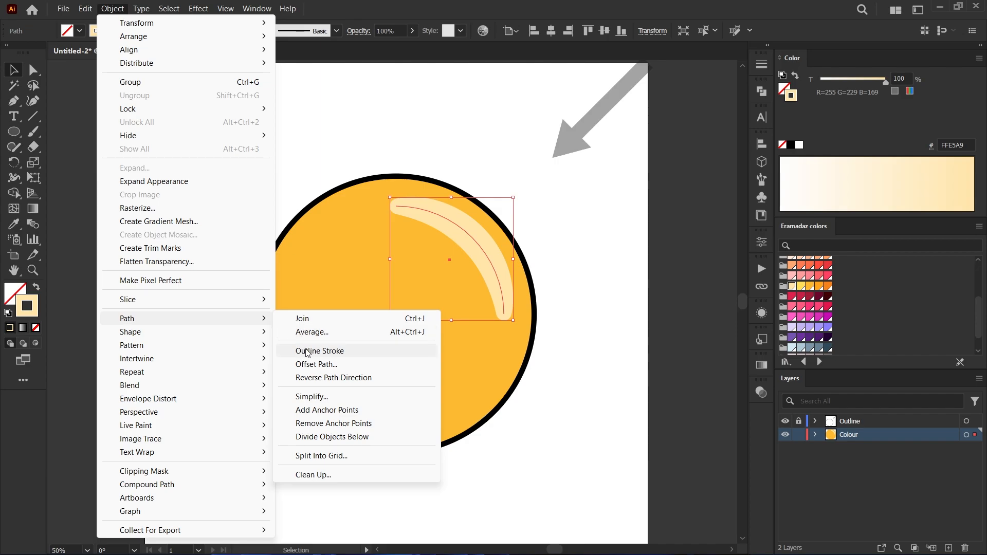
pyautogui.click(319, 351)
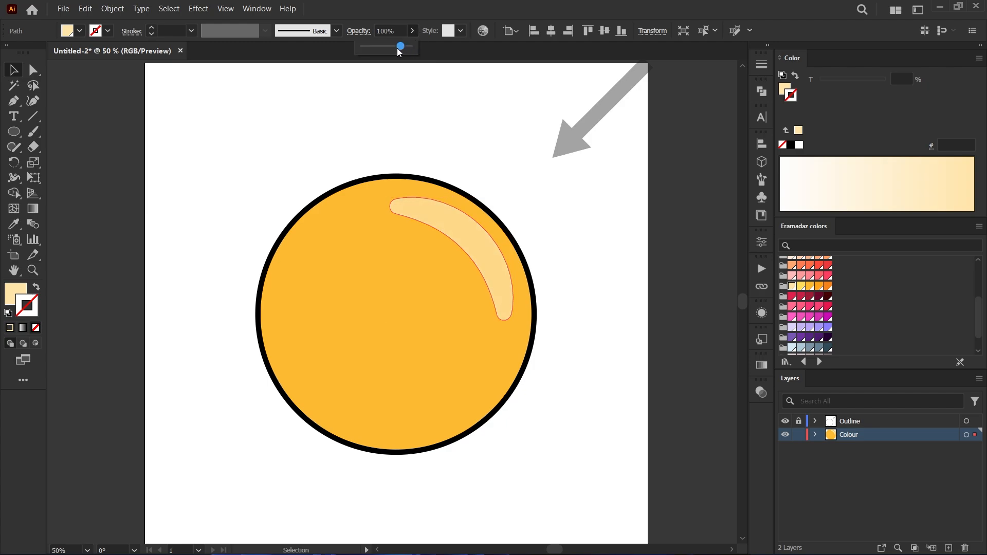
# Step: Set the highlight's opacity to 50% and deselect
pyautogui.moveTo(399, 46); pyautogui.dragTo(387, 47)
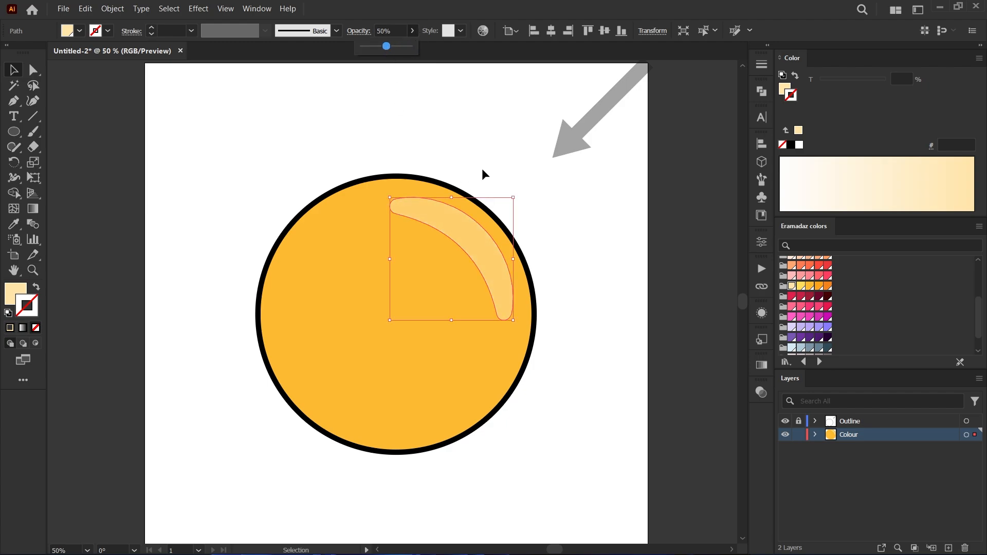
pyautogui.click(580, 282)
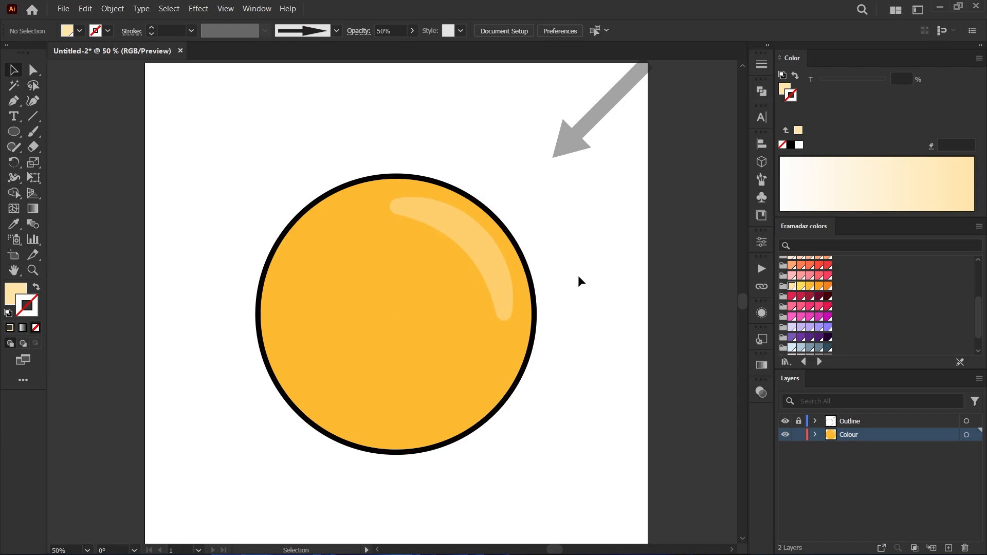
pyautogui.moveTo(572, 241)
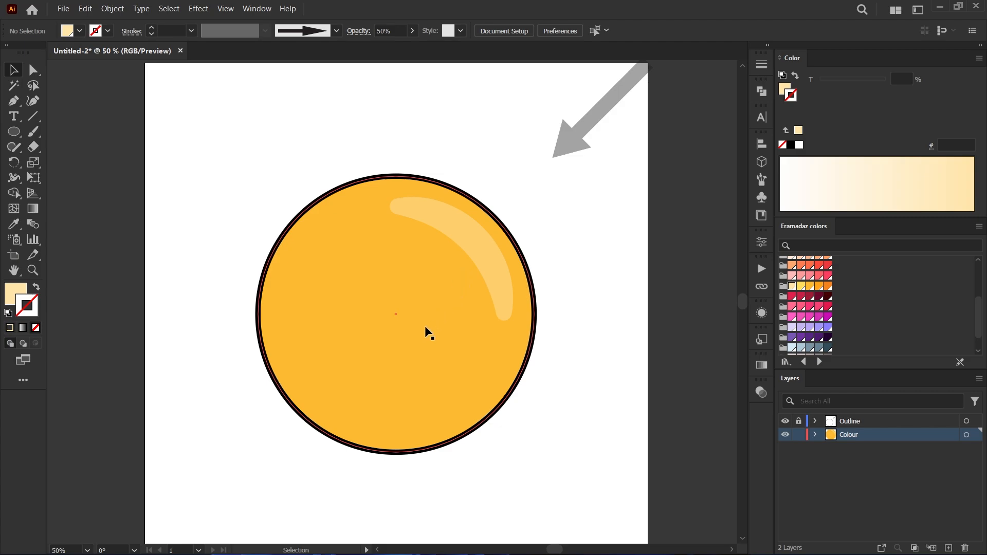
pyautogui.moveTo(277, 338)
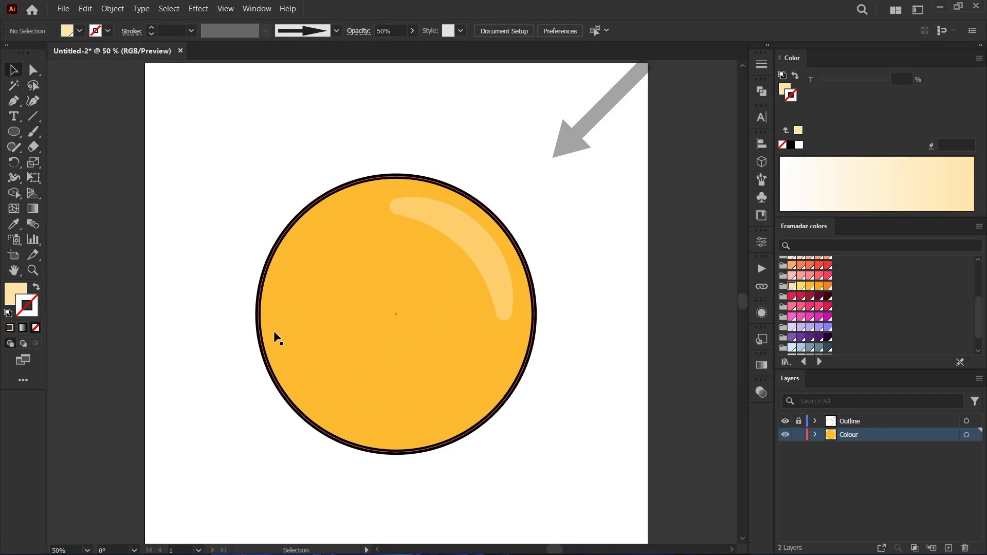
pyautogui.moveTo(403, 412)
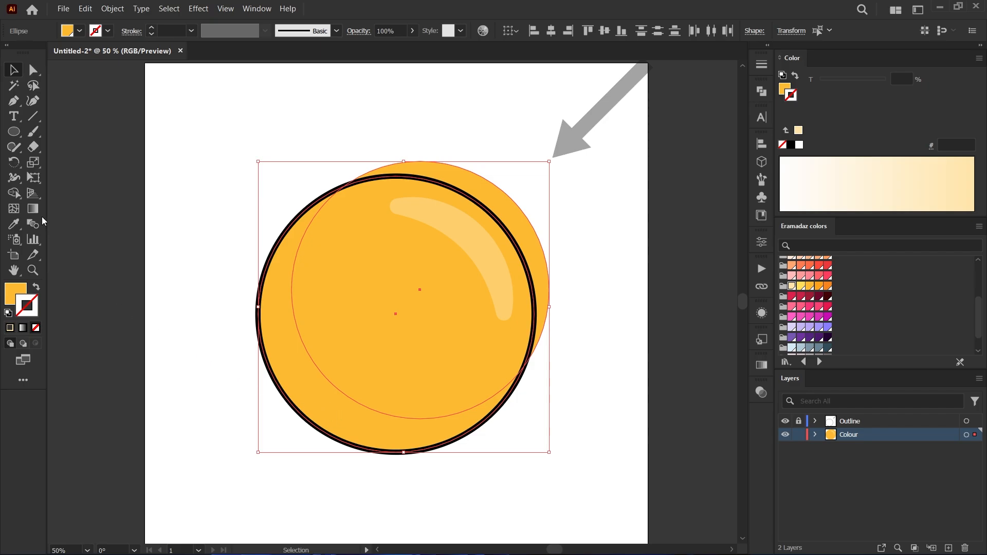
pyautogui.moveTo(14, 193)
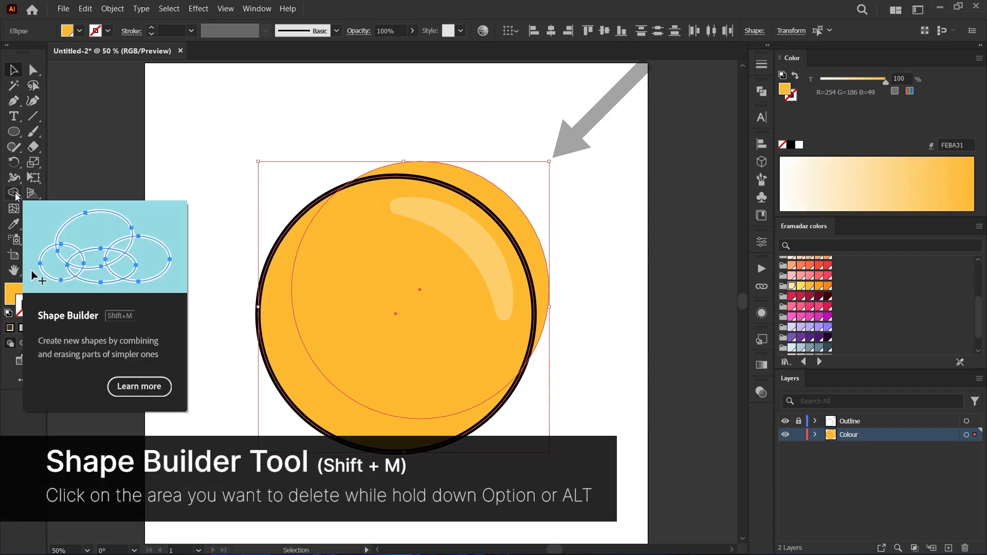
# Step: Cut a crescent with the Shape Builder tool, fill it darker orange, opacity 30%
pyautogui.click(15, 193)
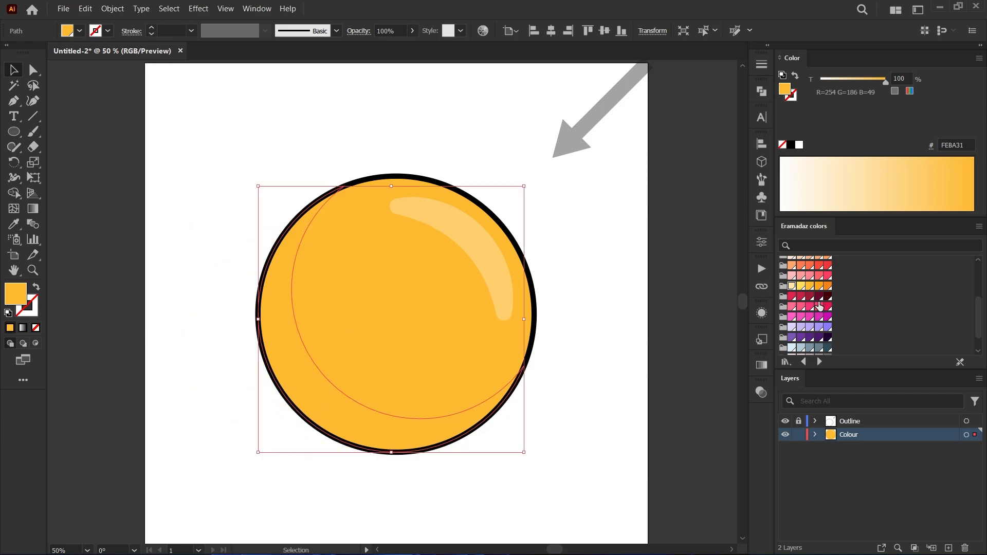
pyautogui.click(826, 286)
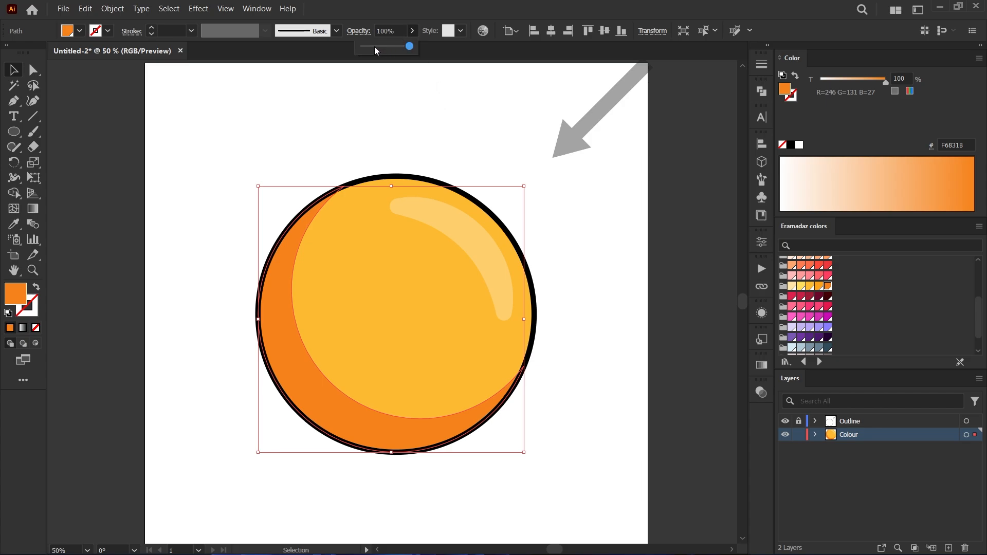
pyautogui.moveTo(409, 46); pyautogui.dragTo(377, 46)
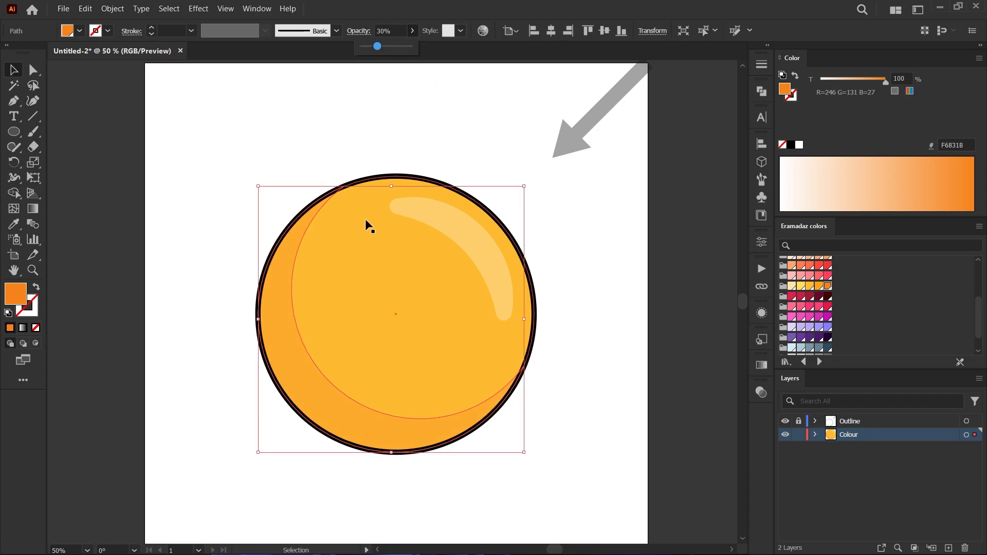
pyautogui.click(434, 442)
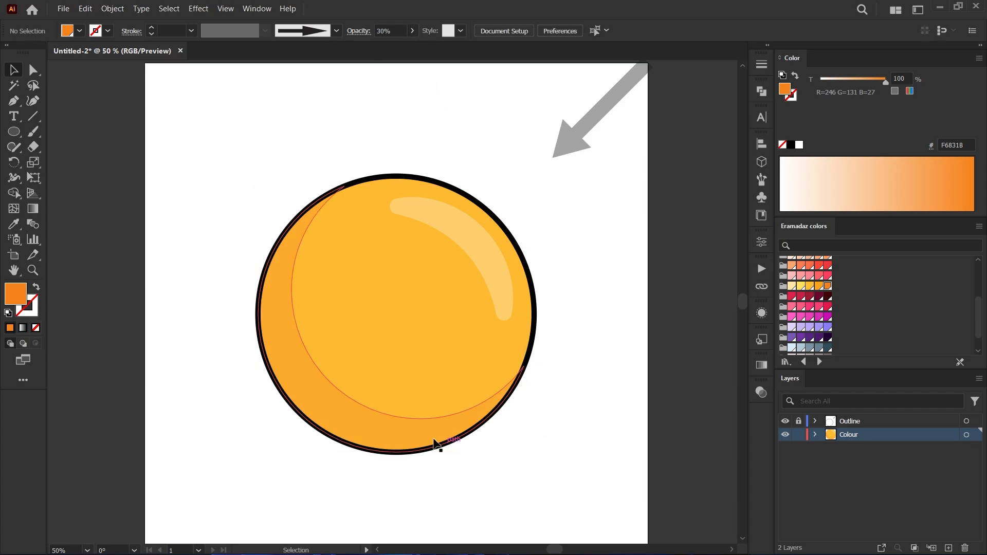
pyautogui.moveTo(359, 415)
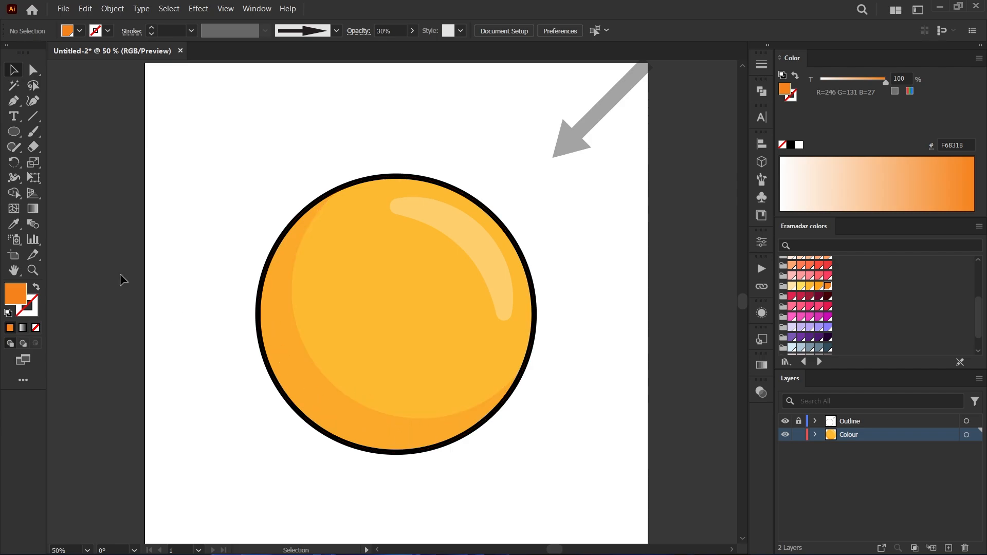
pyautogui.moveTo(209, 436)
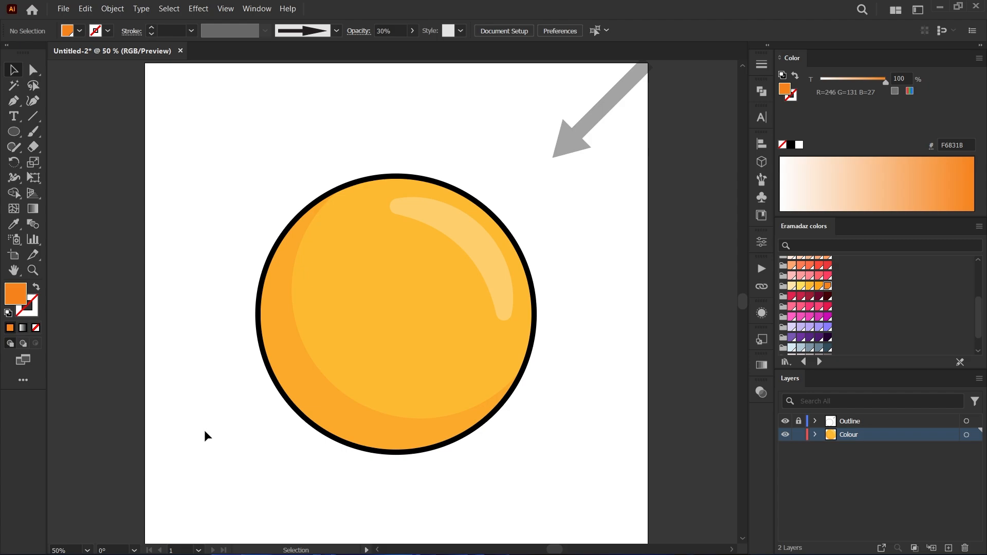
pyautogui.moveTo(620, 63)
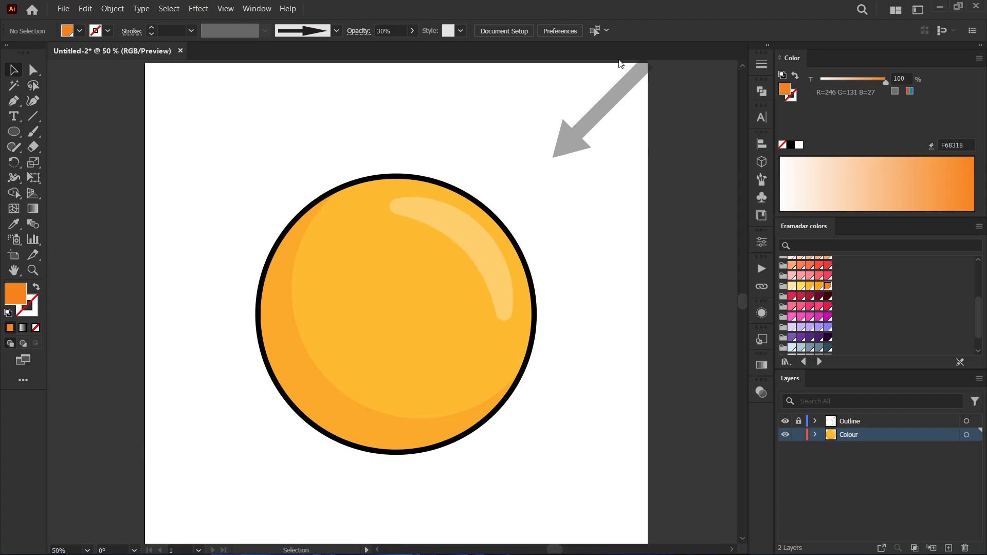
pyautogui.moveTo(150, 435)
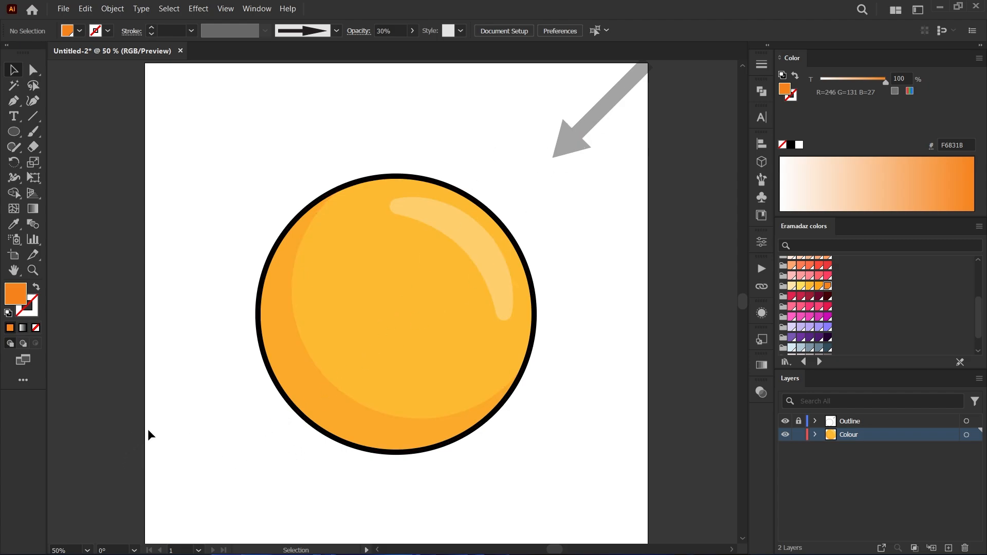
pyautogui.moveTo(71, 167)
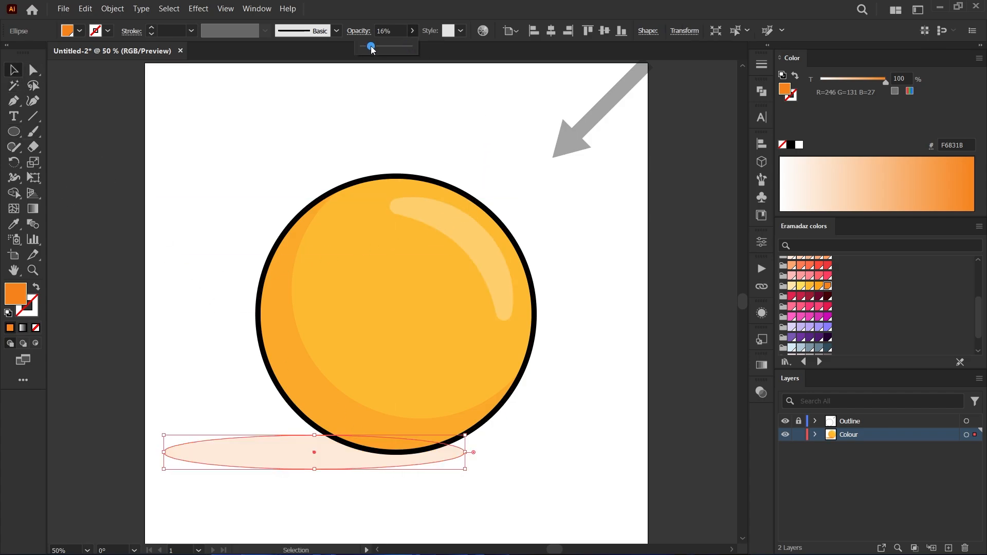
# Step: Set the oval cast shadow under the ball to 25% opacity
pyautogui.moveTo(369, 46); pyautogui.dragTo(375, 46)
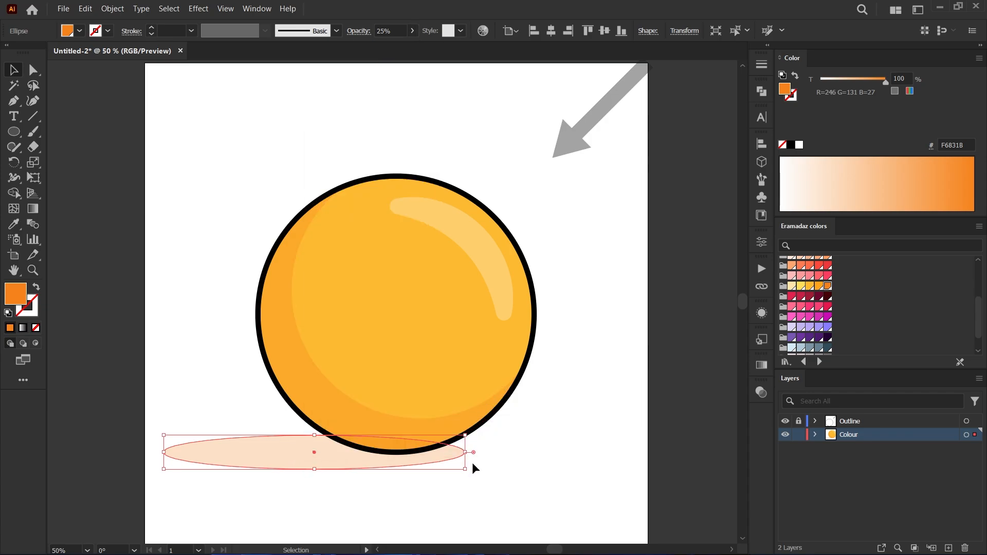
pyautogui.click(543, 445)
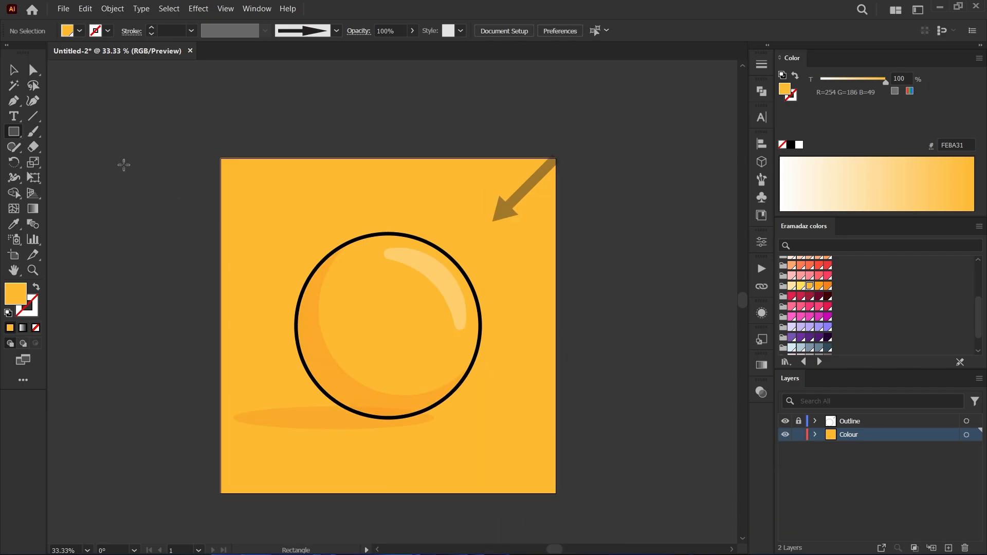
# Step: Send the yellow background rectangle to back and reselect the oval shadow
pyautogui.click(333, 418)
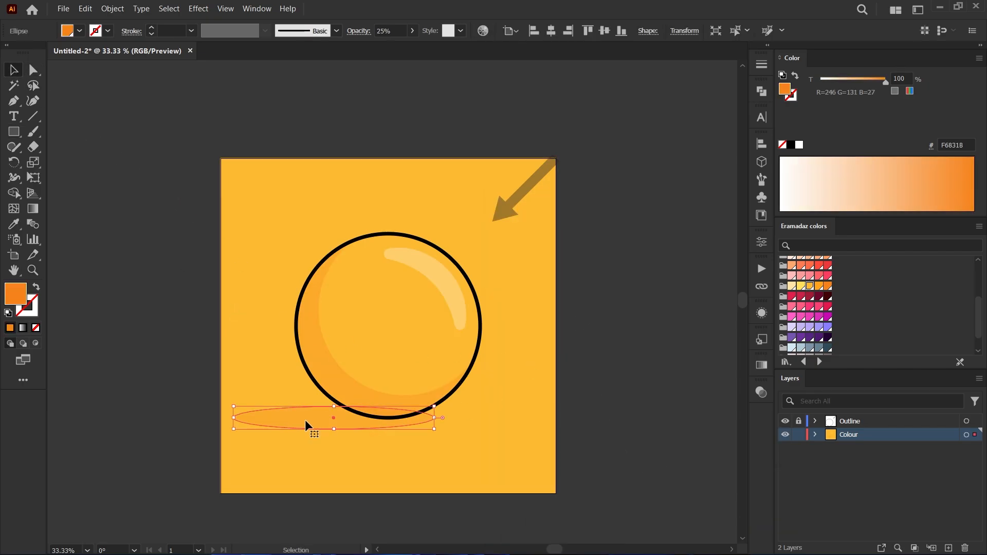
pyautogui.rightClick(333, 419)
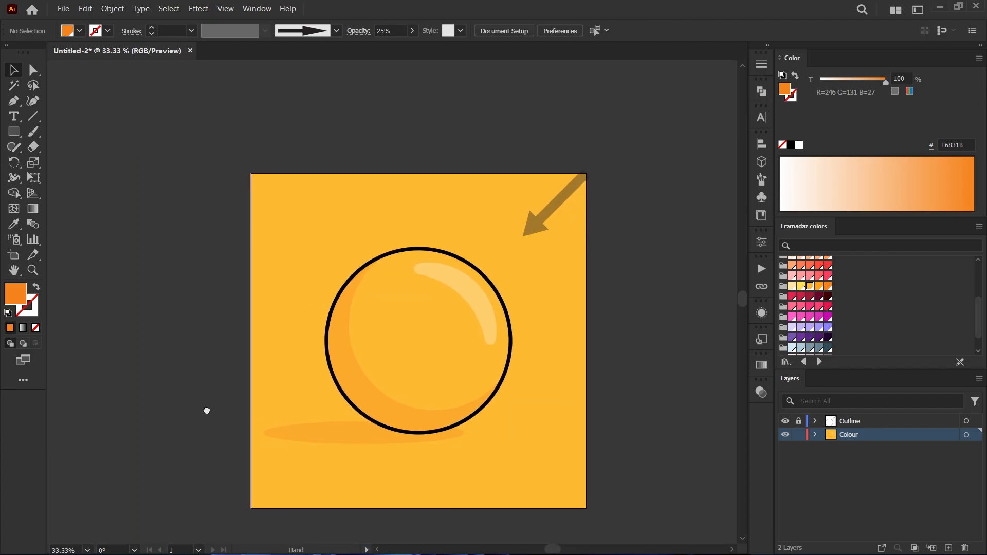
pyautogui.click(350, 420)
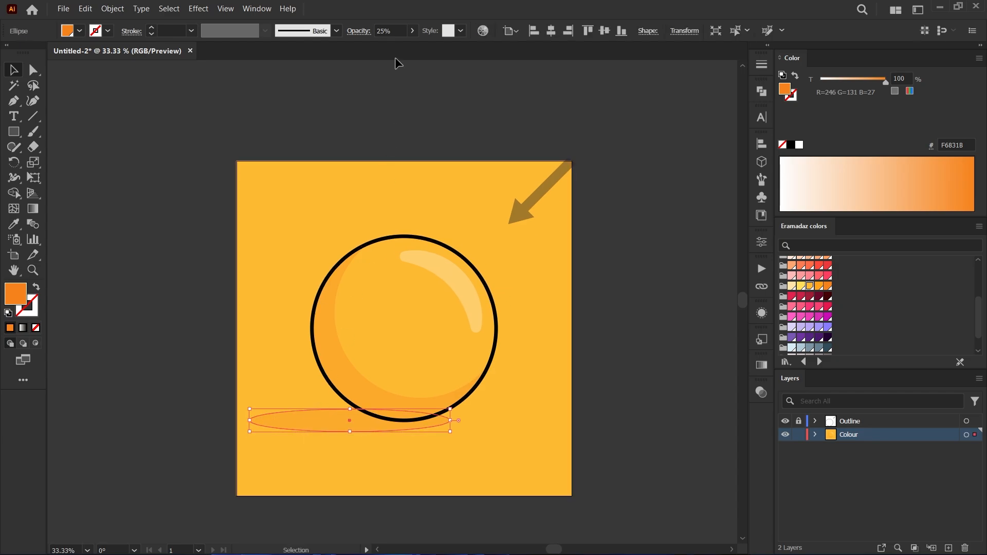